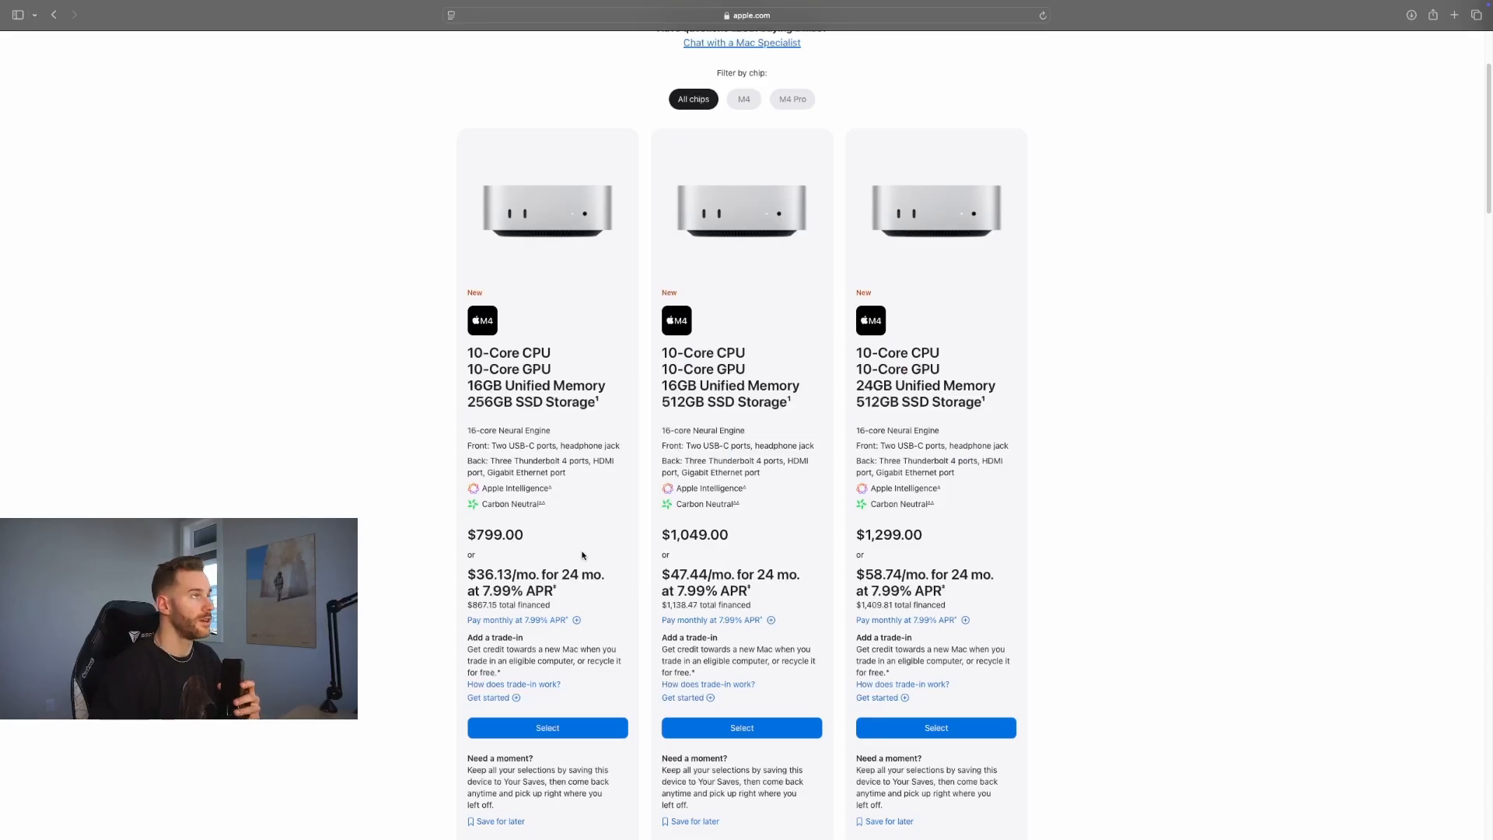
Select the $799 M4 Mac mini to see its memory and storage options.
left_click(548, 727)
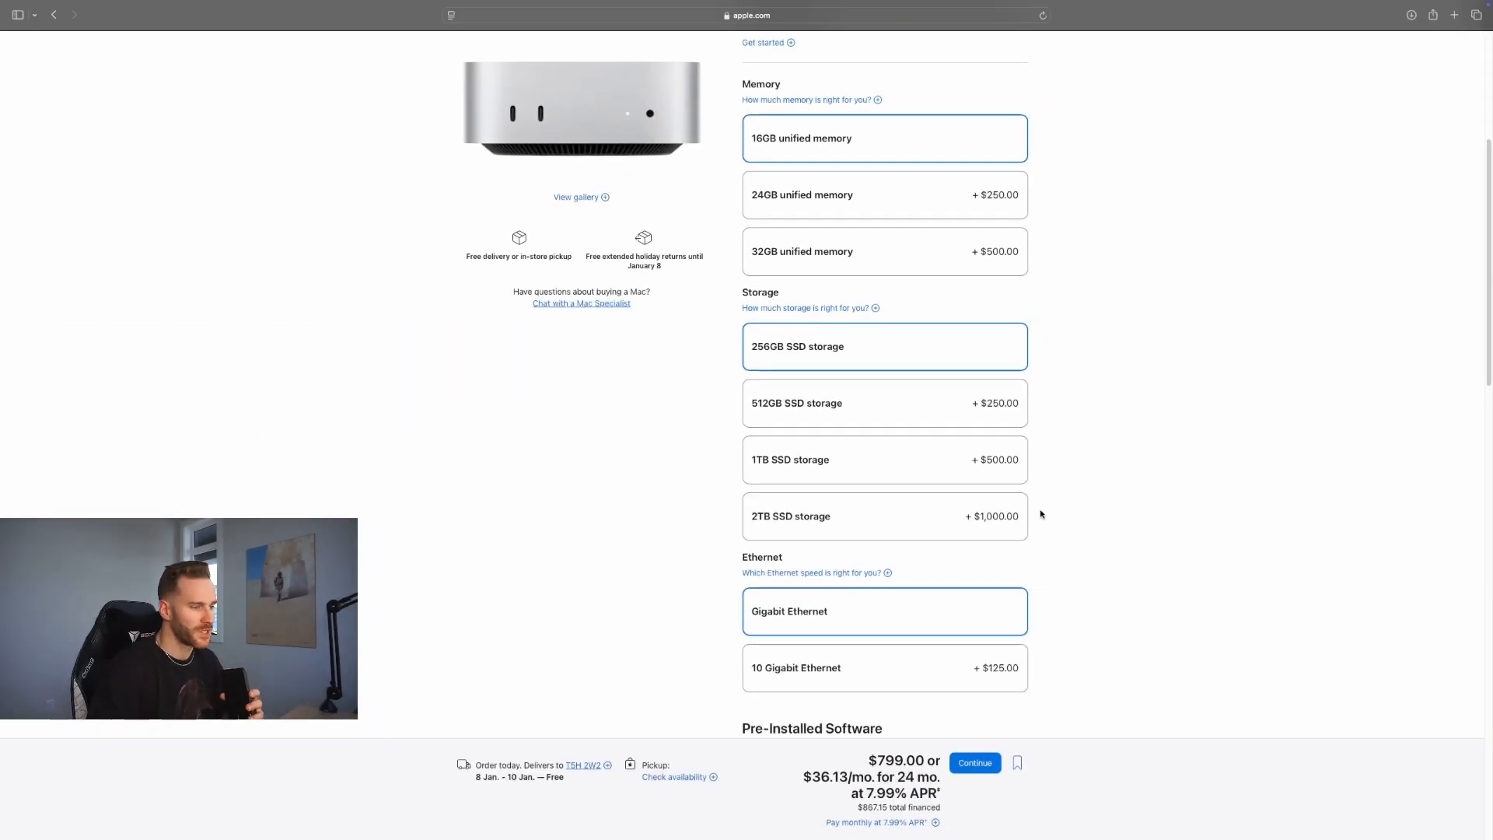
mouse_move(1067, 514)
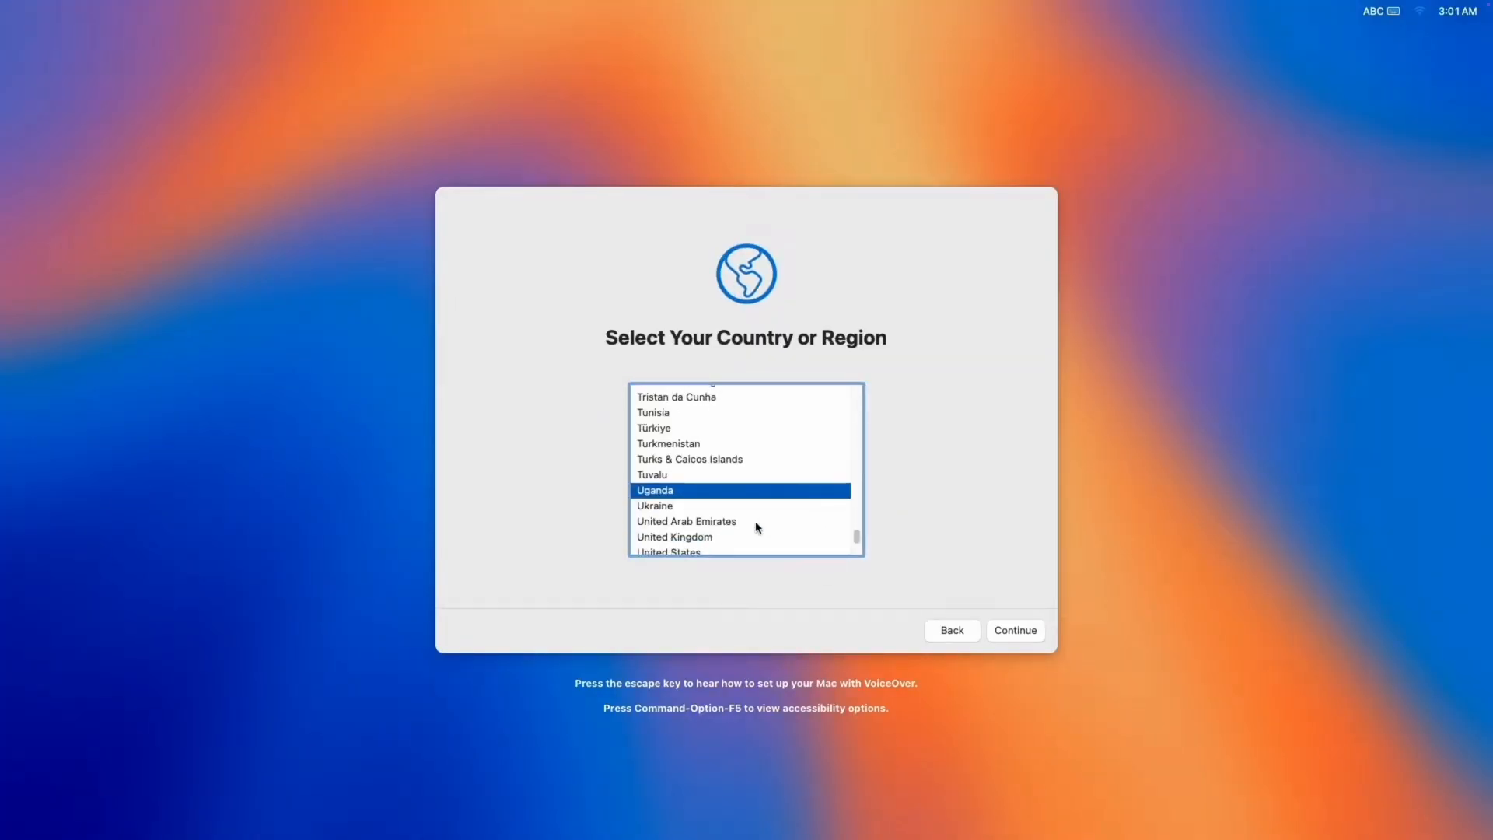
Confirm the region, defer Apple Account sign-in and agree to the macOS license.
left_click(1015, 630)
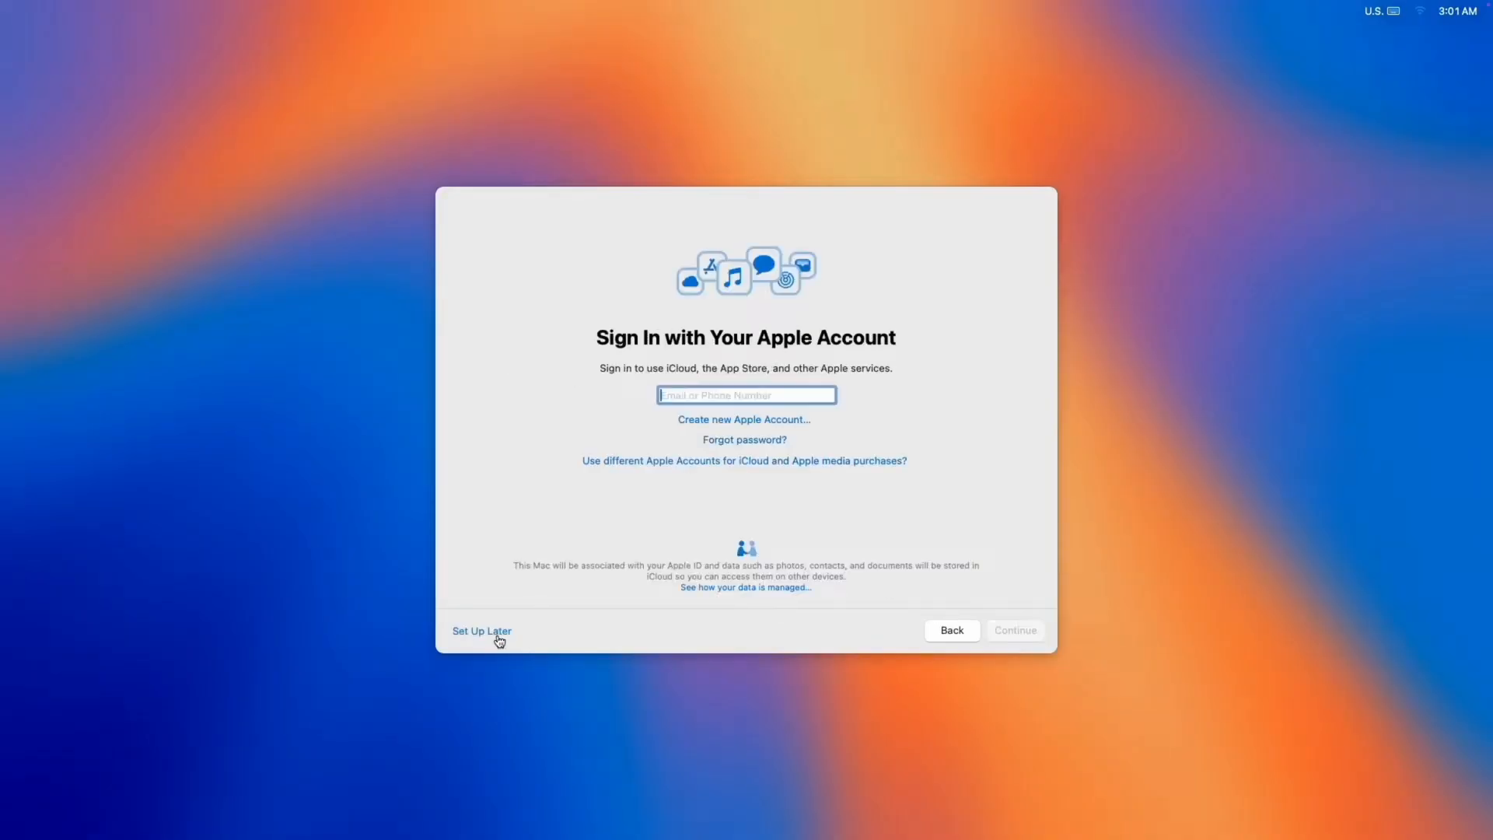
left_click(482, 631)
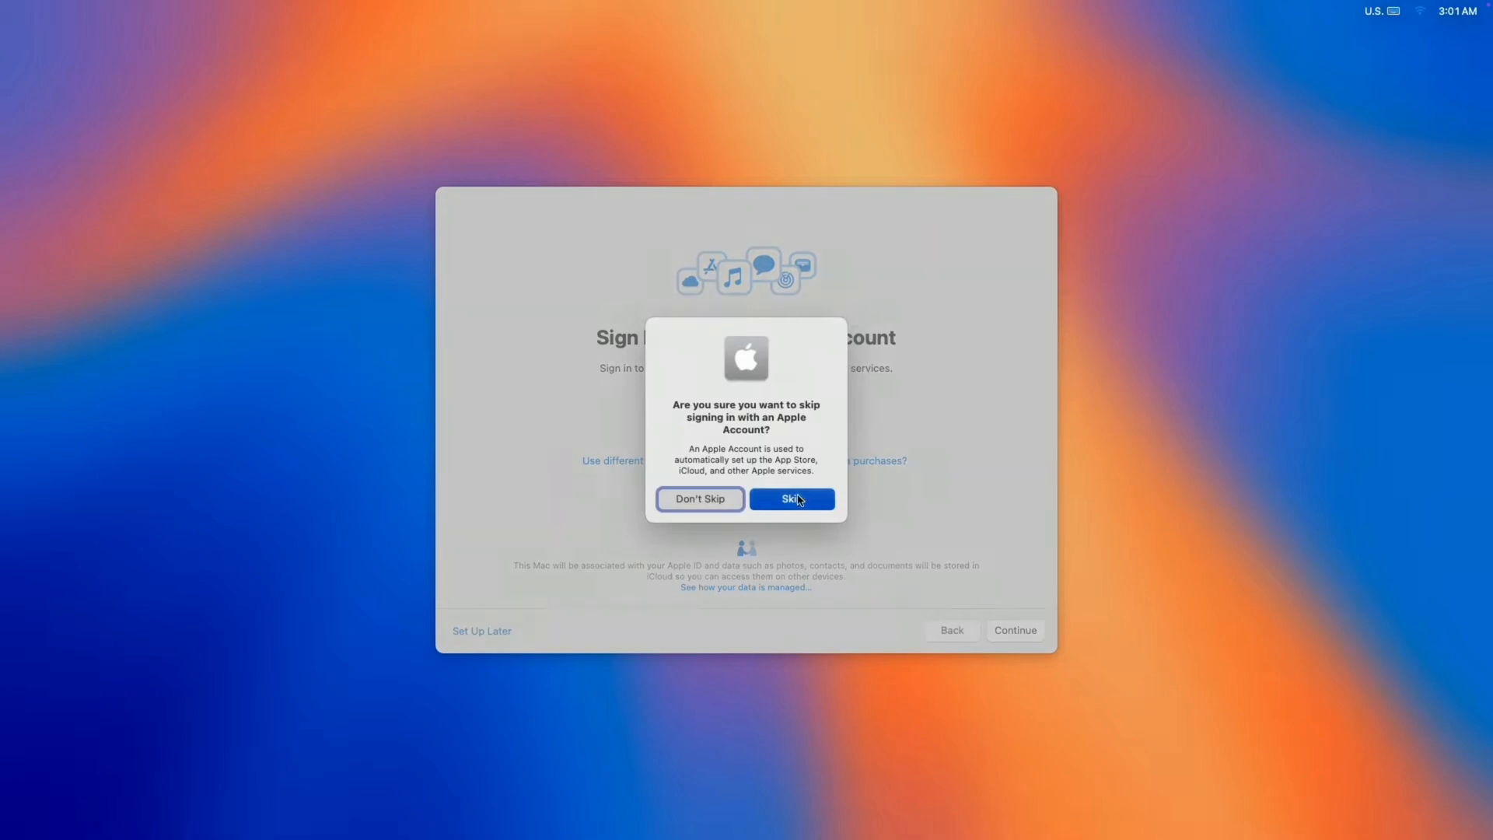
left_click(789, 498)
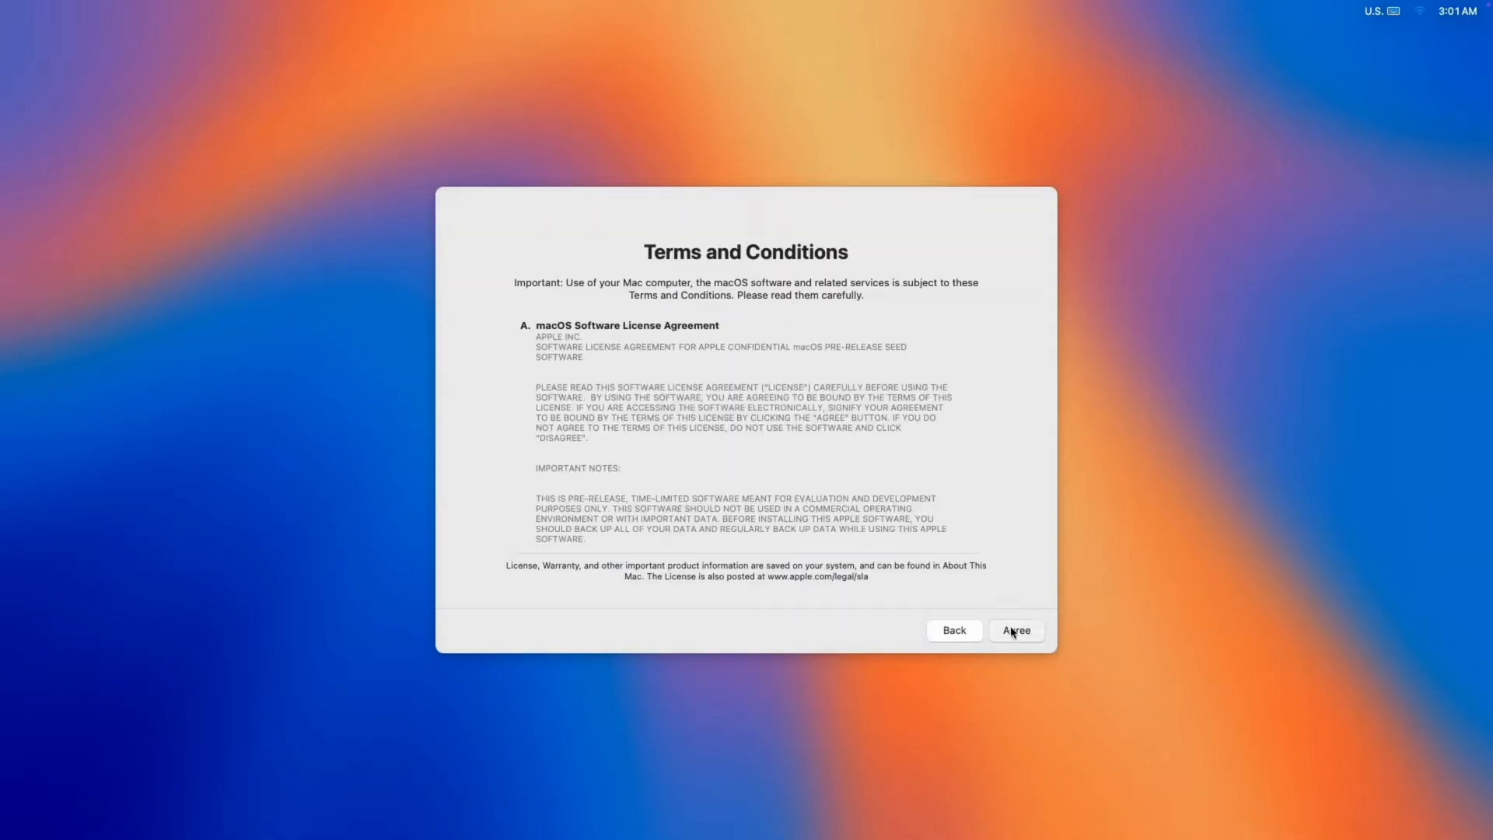
left_click(1017, 630)
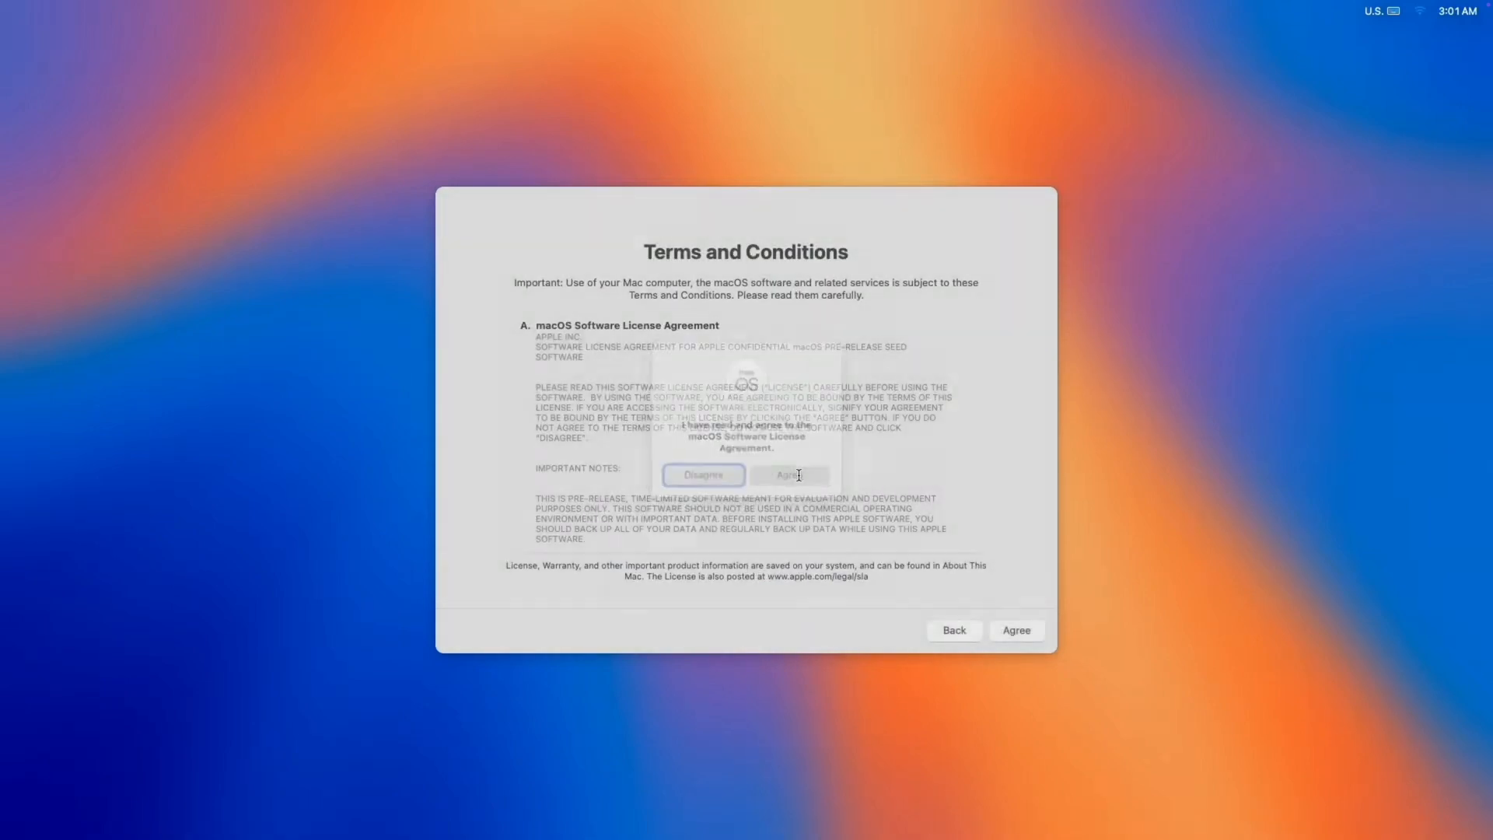
left_click(790, 474)
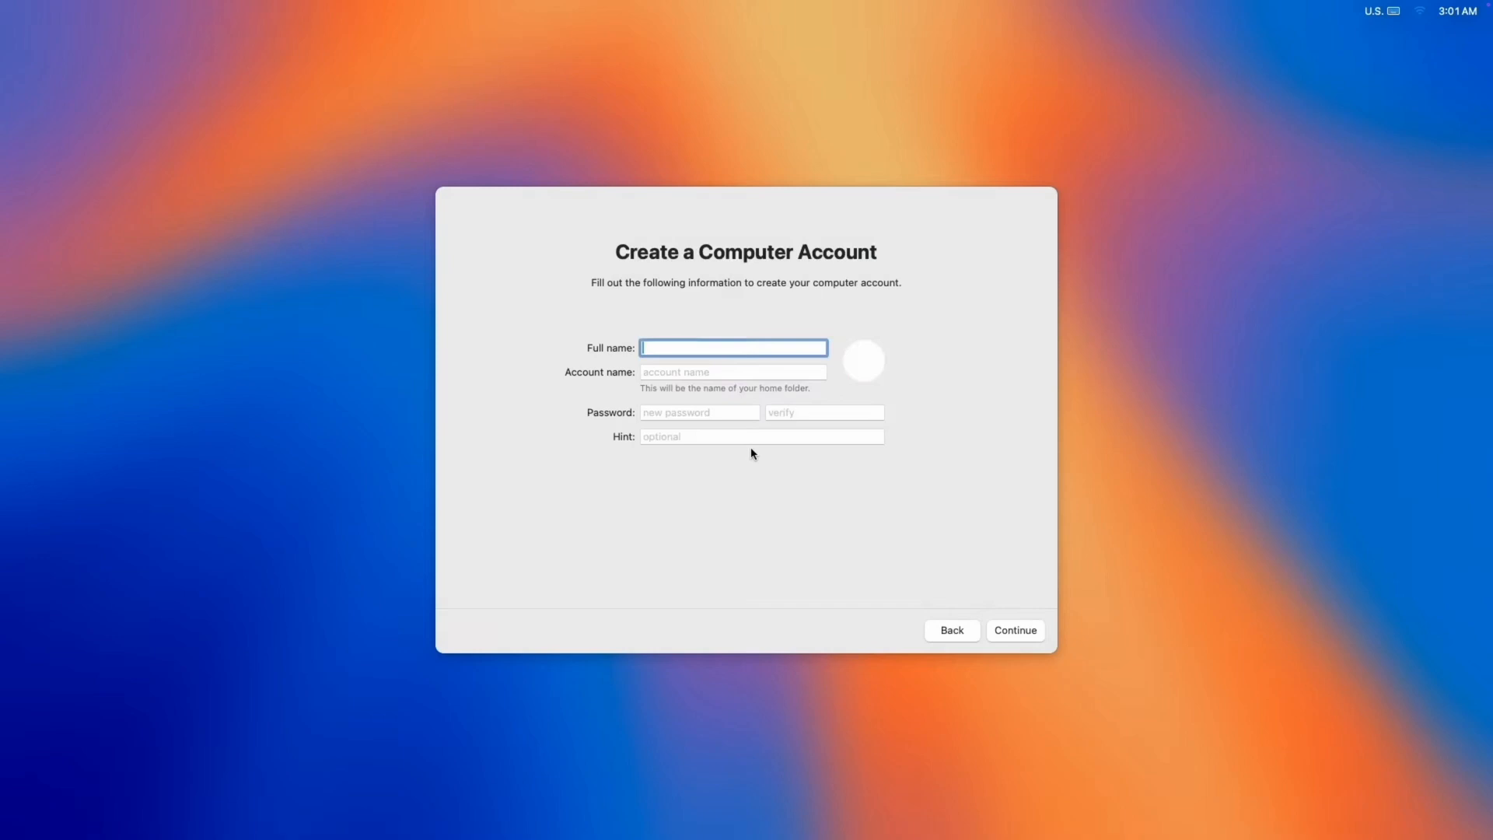
Create the computer account and continue without Location Services to Welcome to Mac.
left_click(1013, 630)
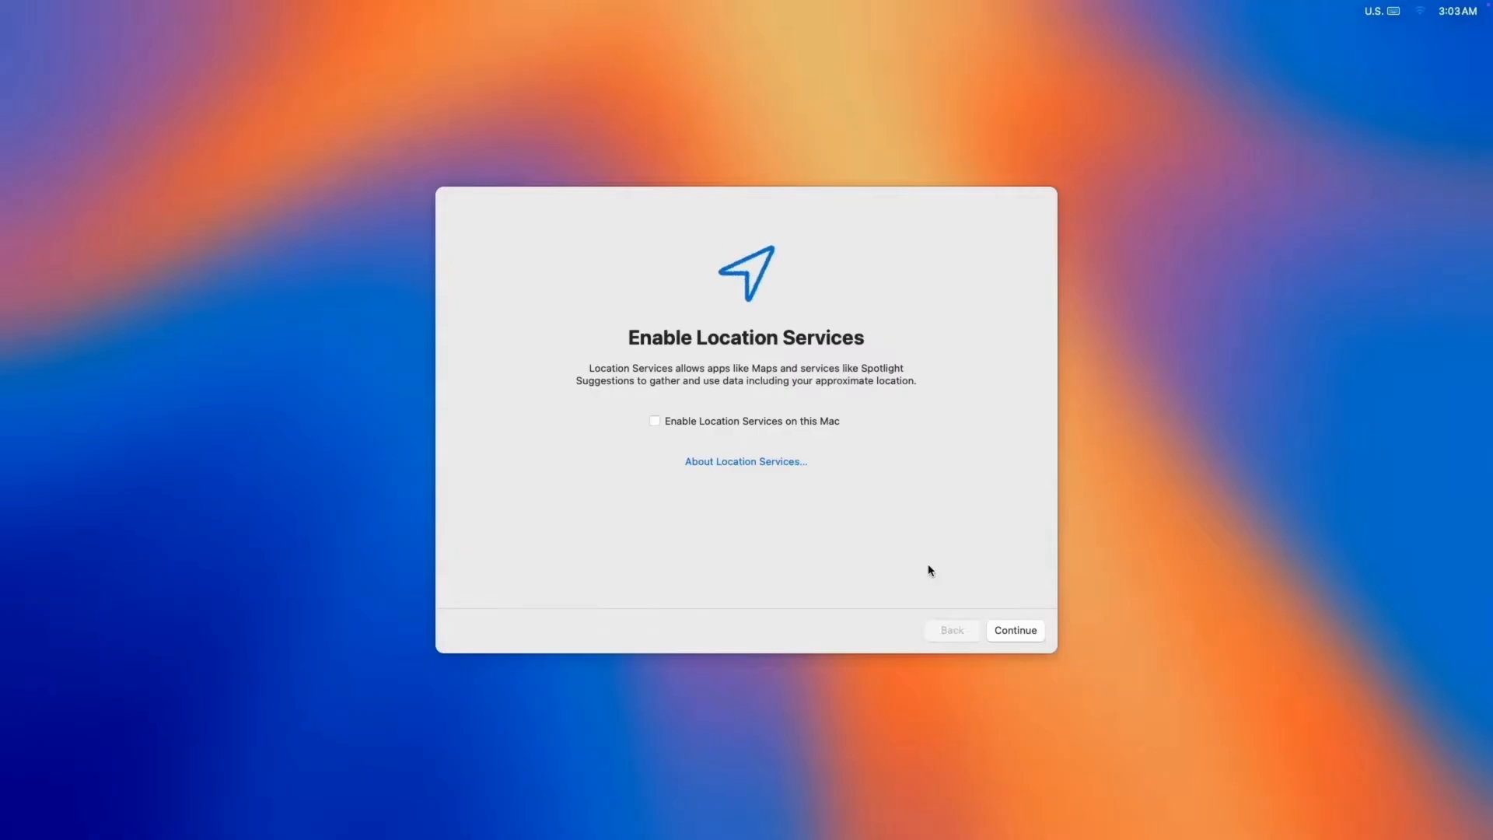
left_click(1014, 630)
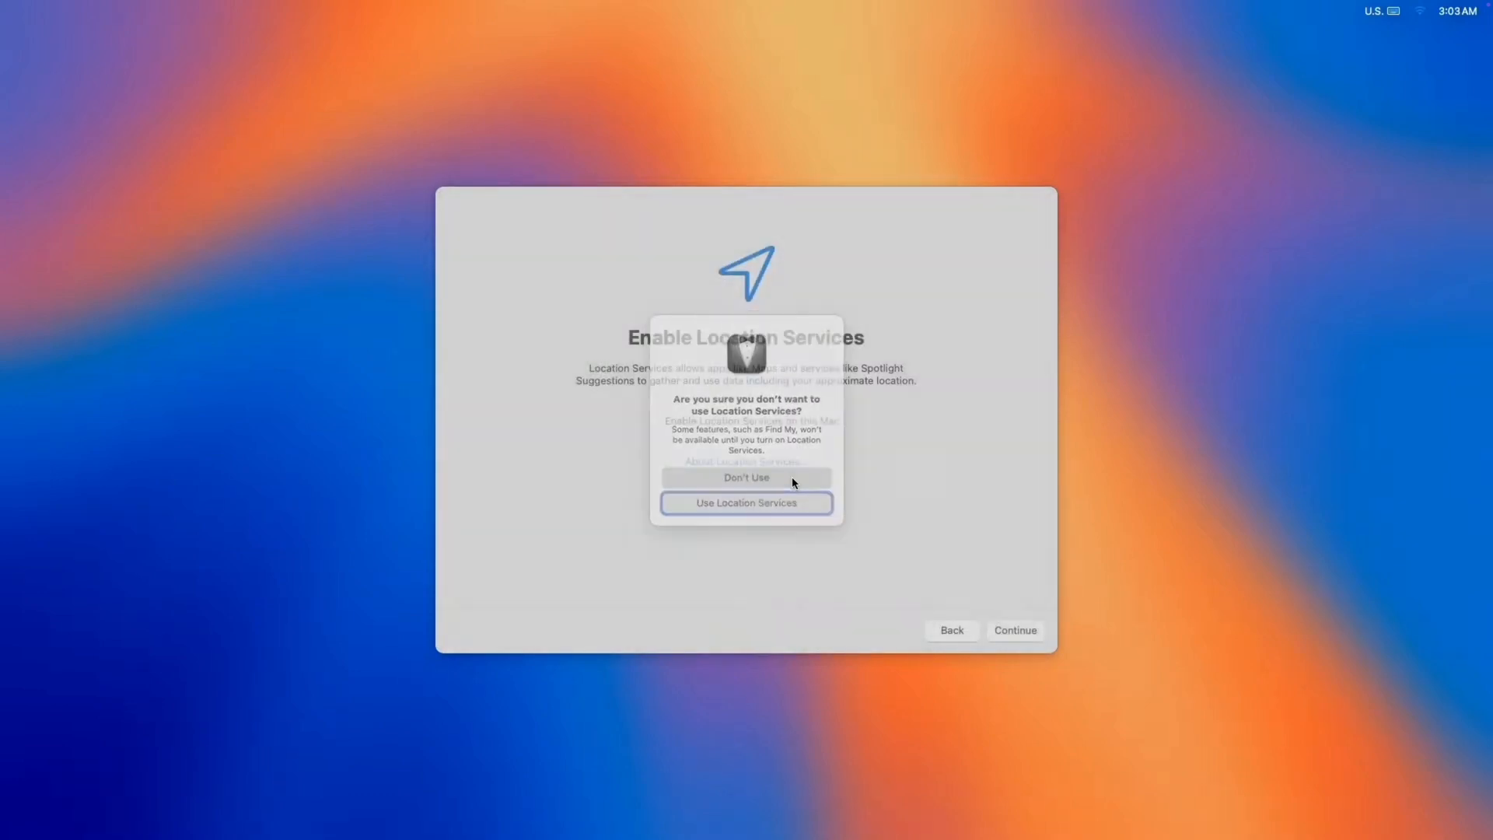
left_click(746, 477)
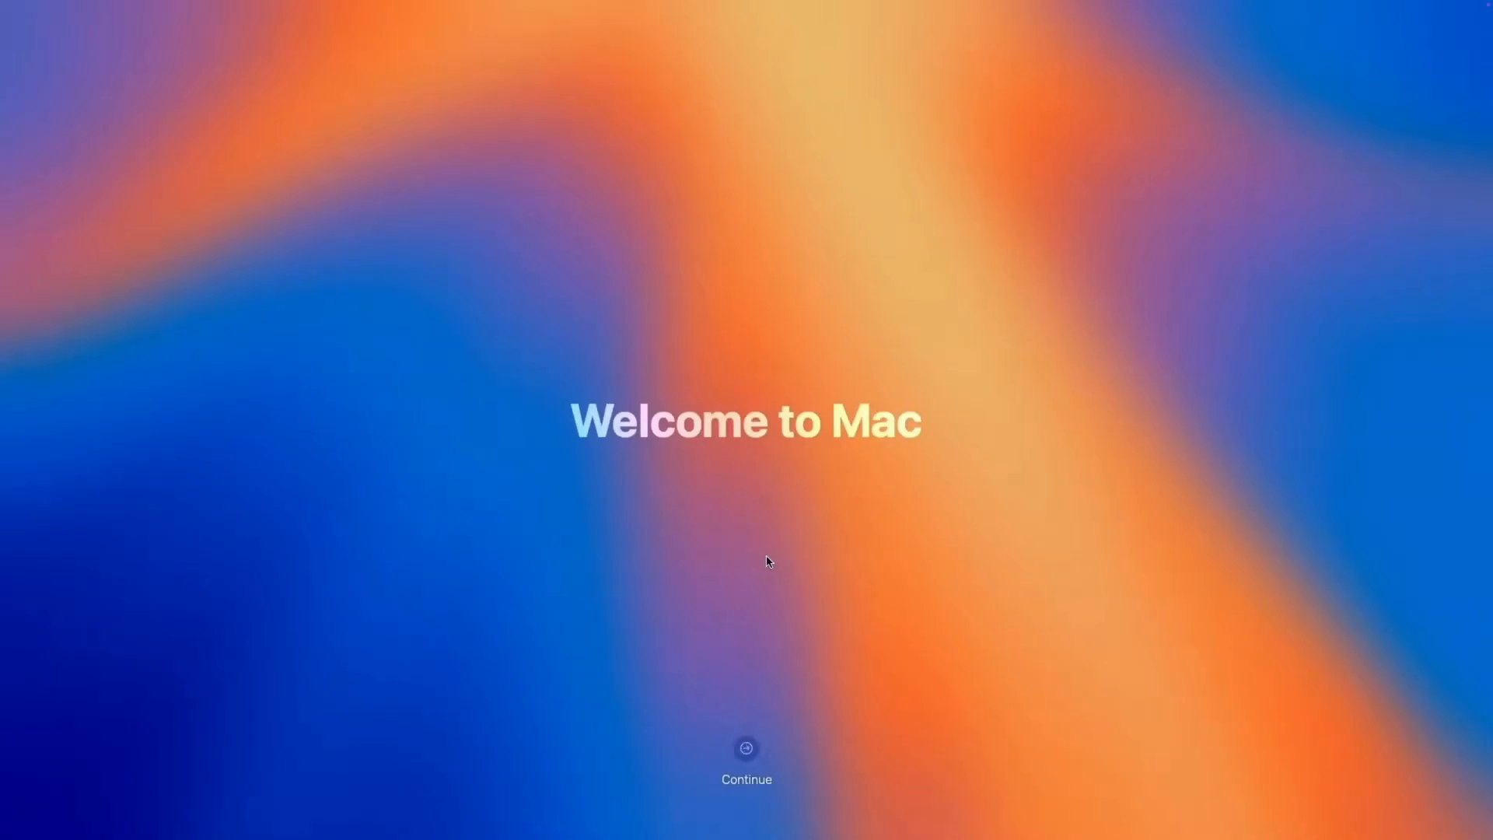
Enable Hard disks on the desktop in Finder Settings.
left_click(746, 746)
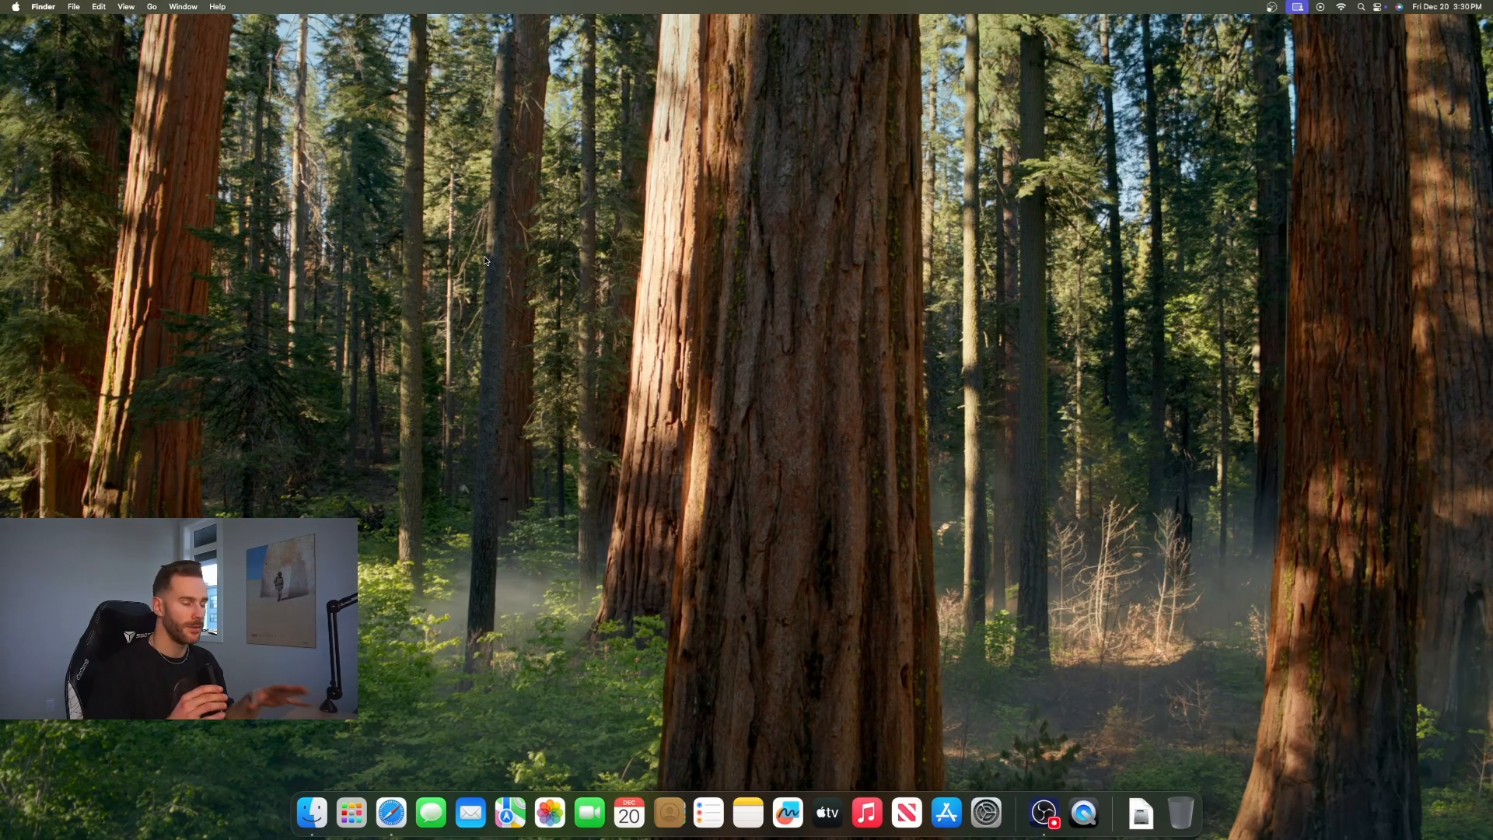
mouse_move(155, 152)
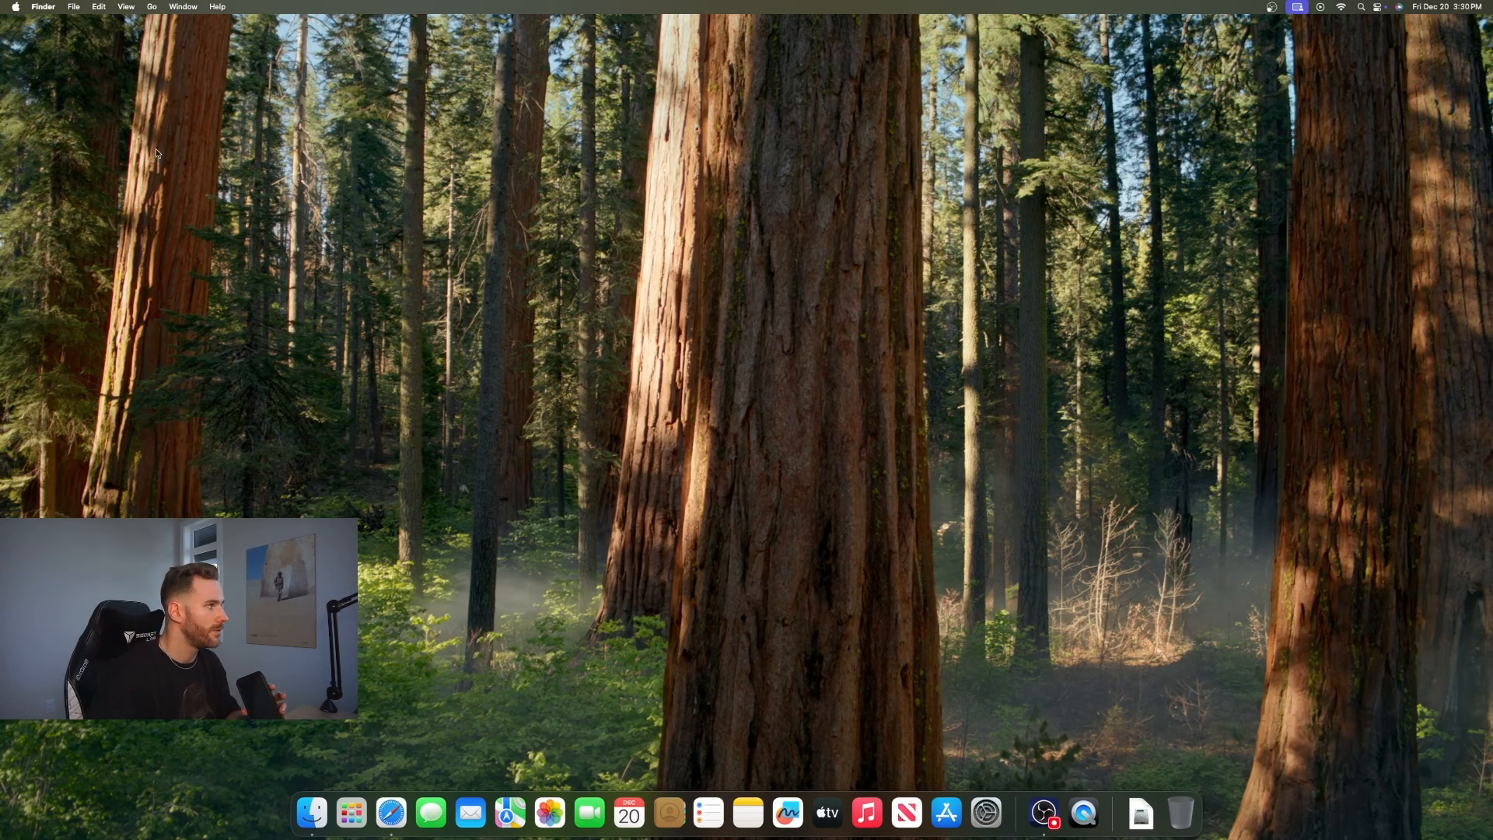
left_click(43, 6)
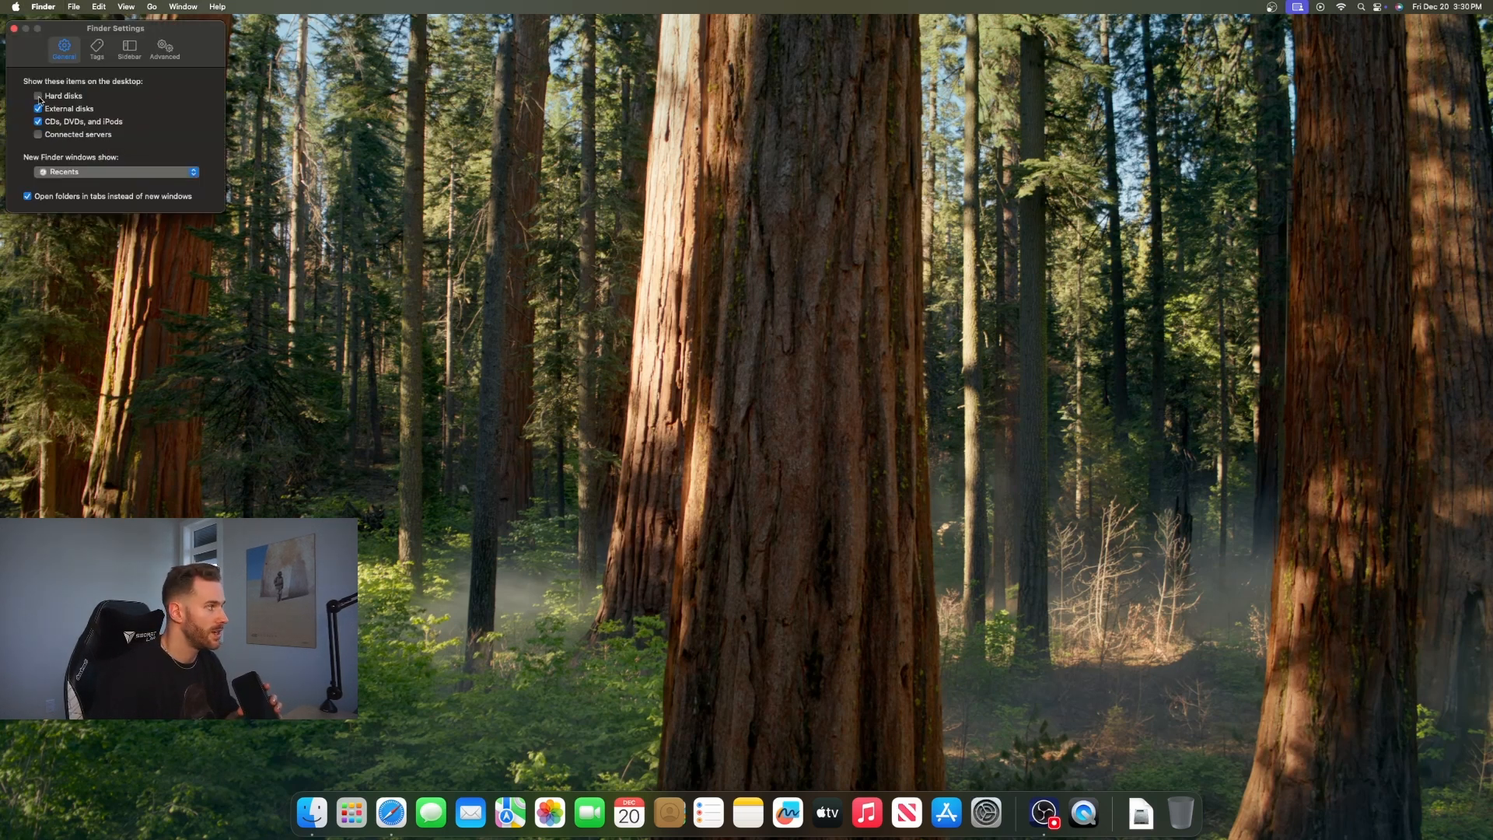
left_click(35, 97)
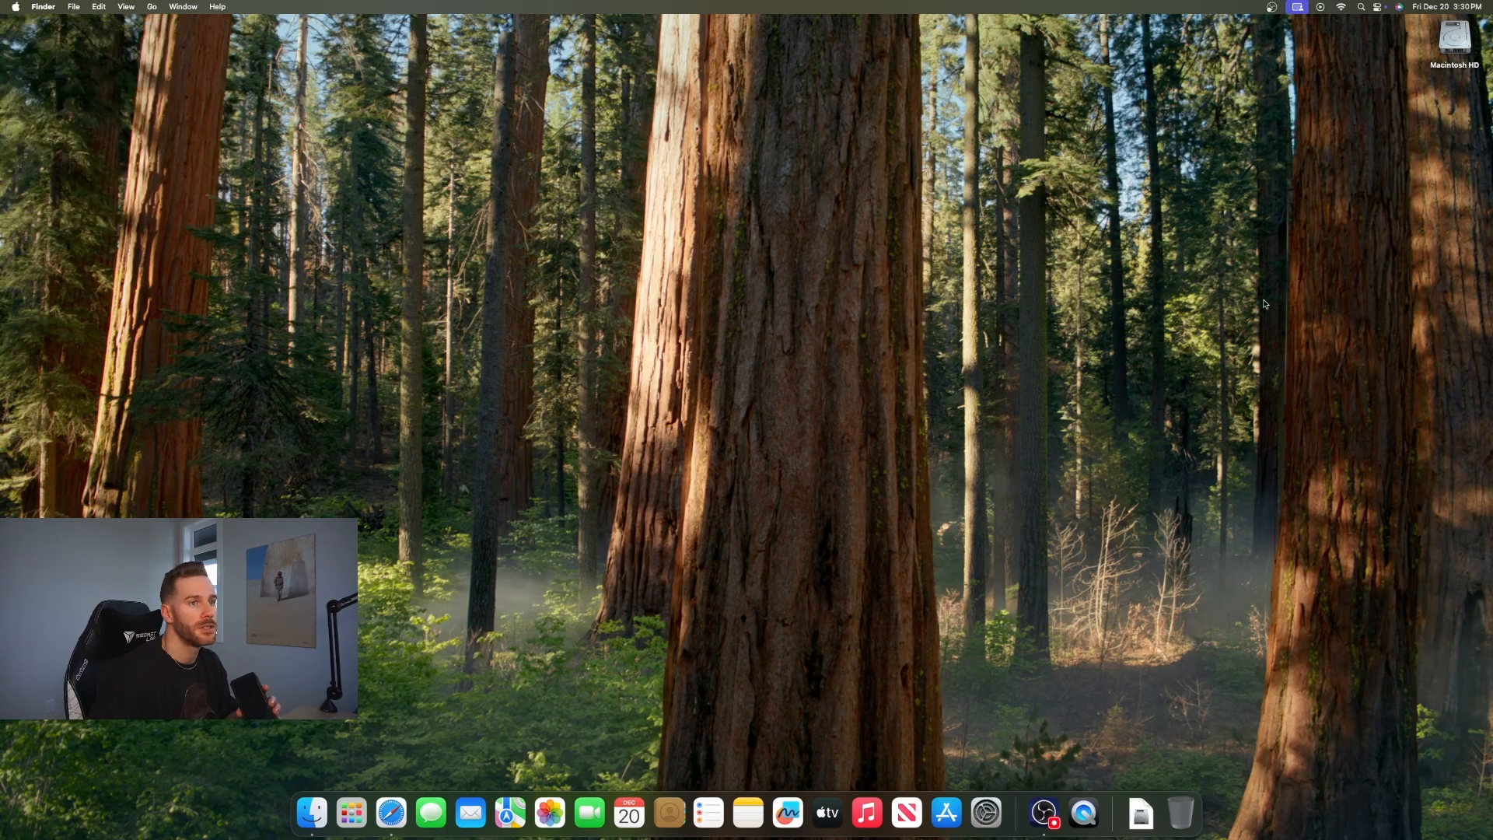
Browse Macintosh HD into the Users folder and move its window to the left.
double_click(1456, 40)
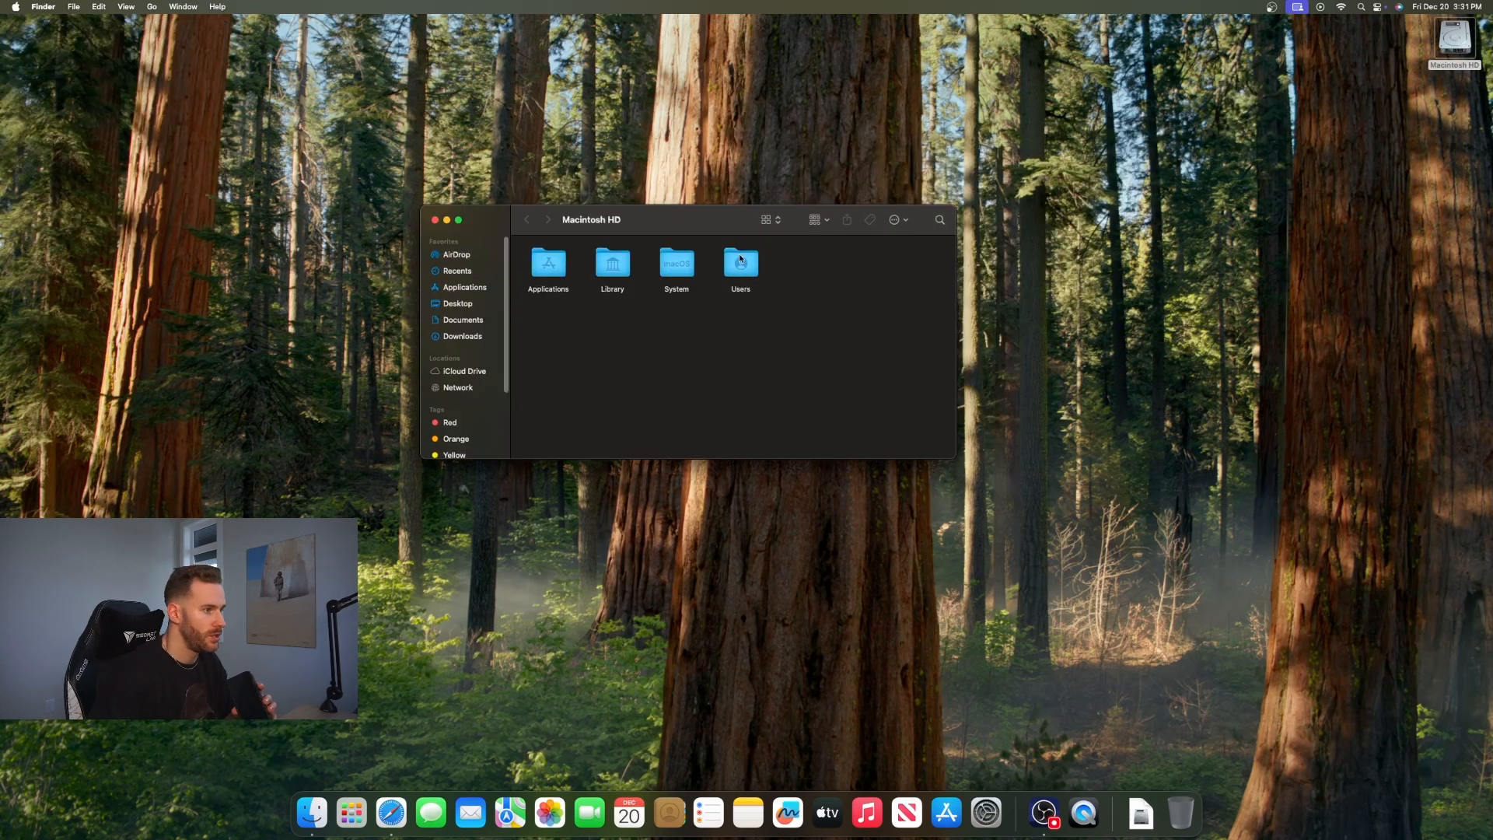
double_click(740, 261)
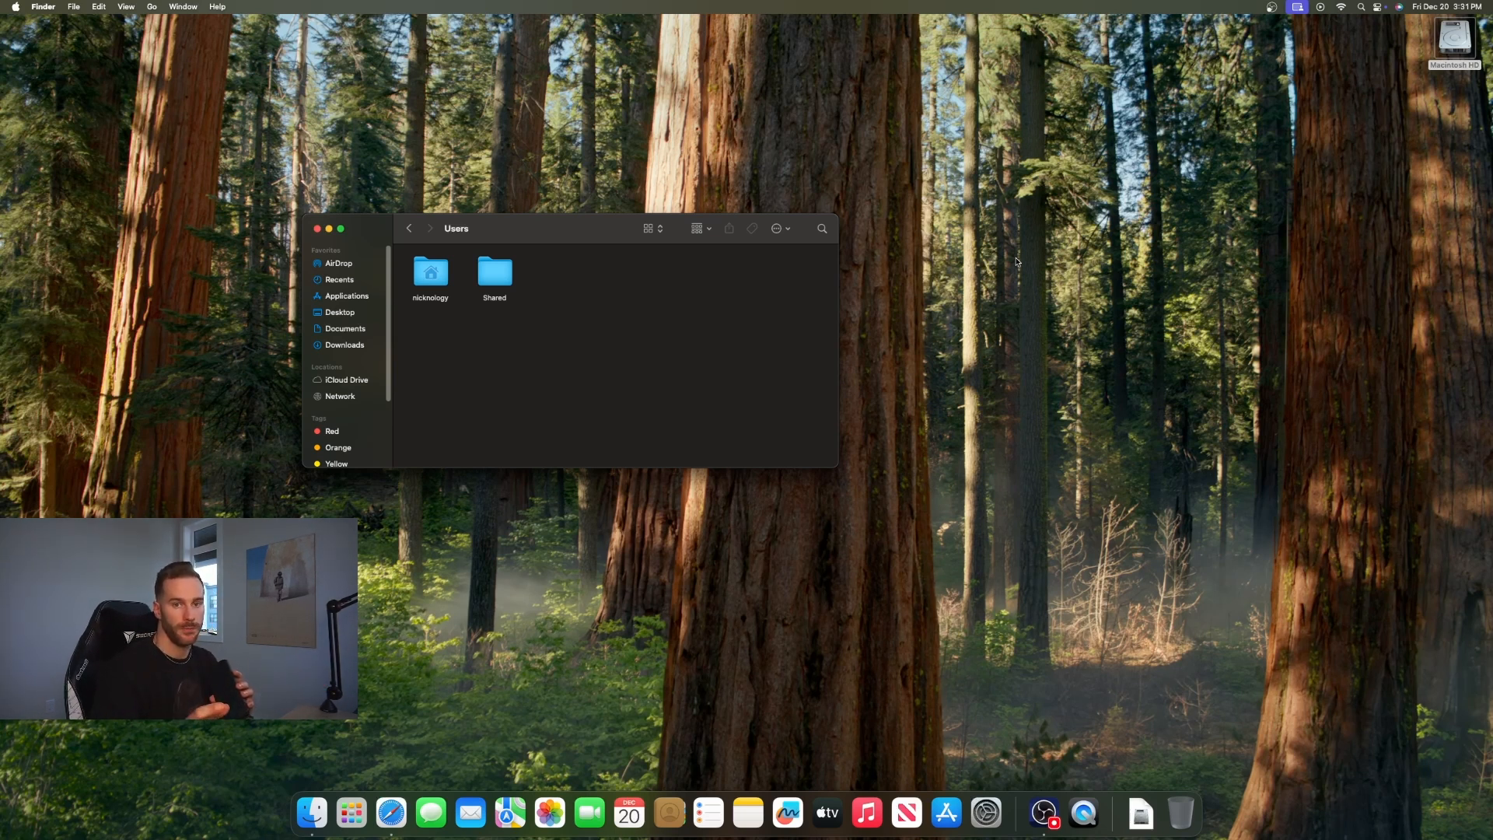
left_click_drag(609, 228, 550, 229)
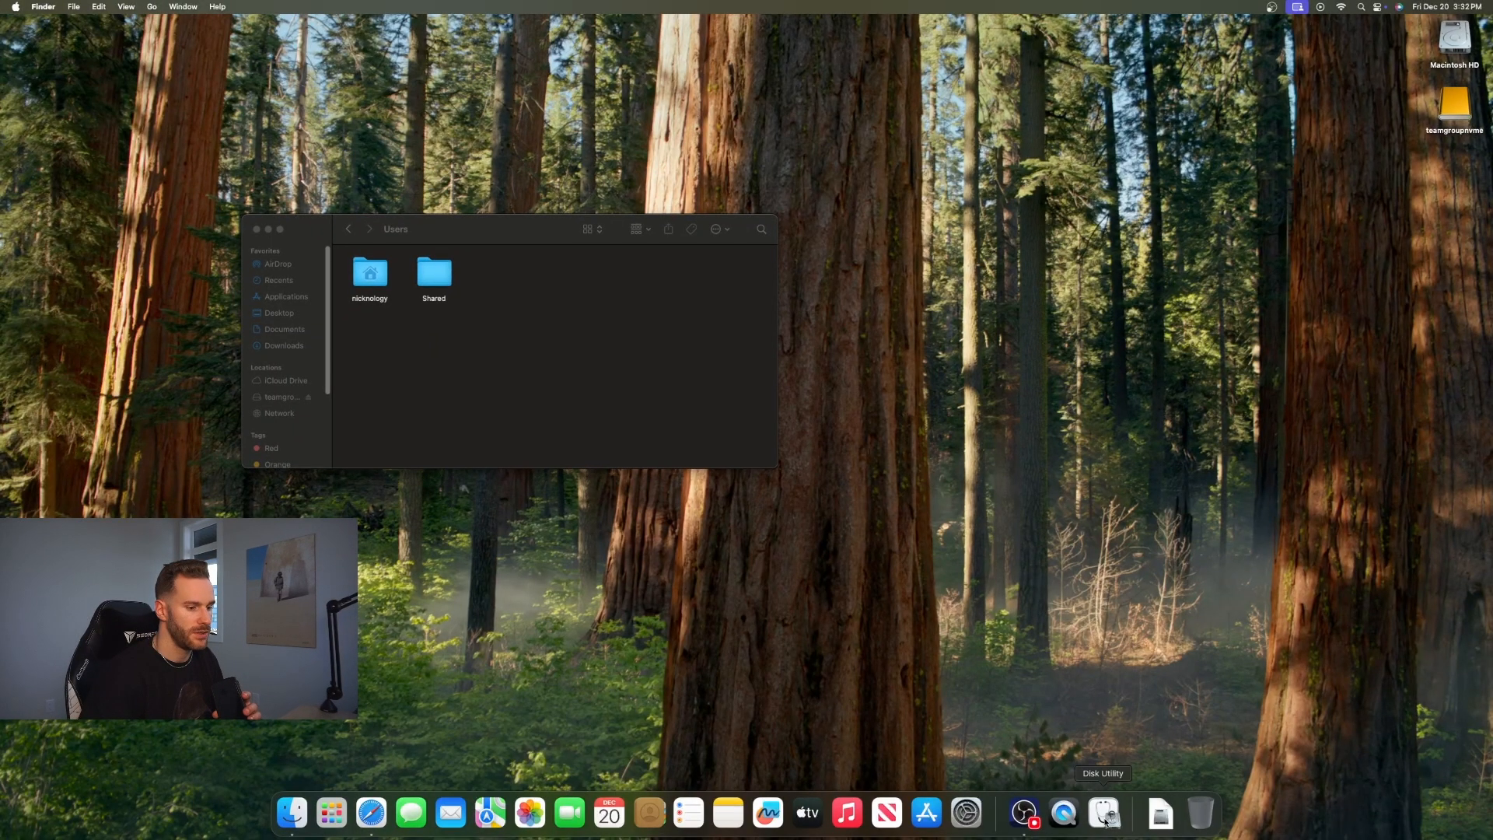
Erase the external teamgroupnvme drive as APFS named nicknologyMain in Disk Utility.
left_click(1104, 814)
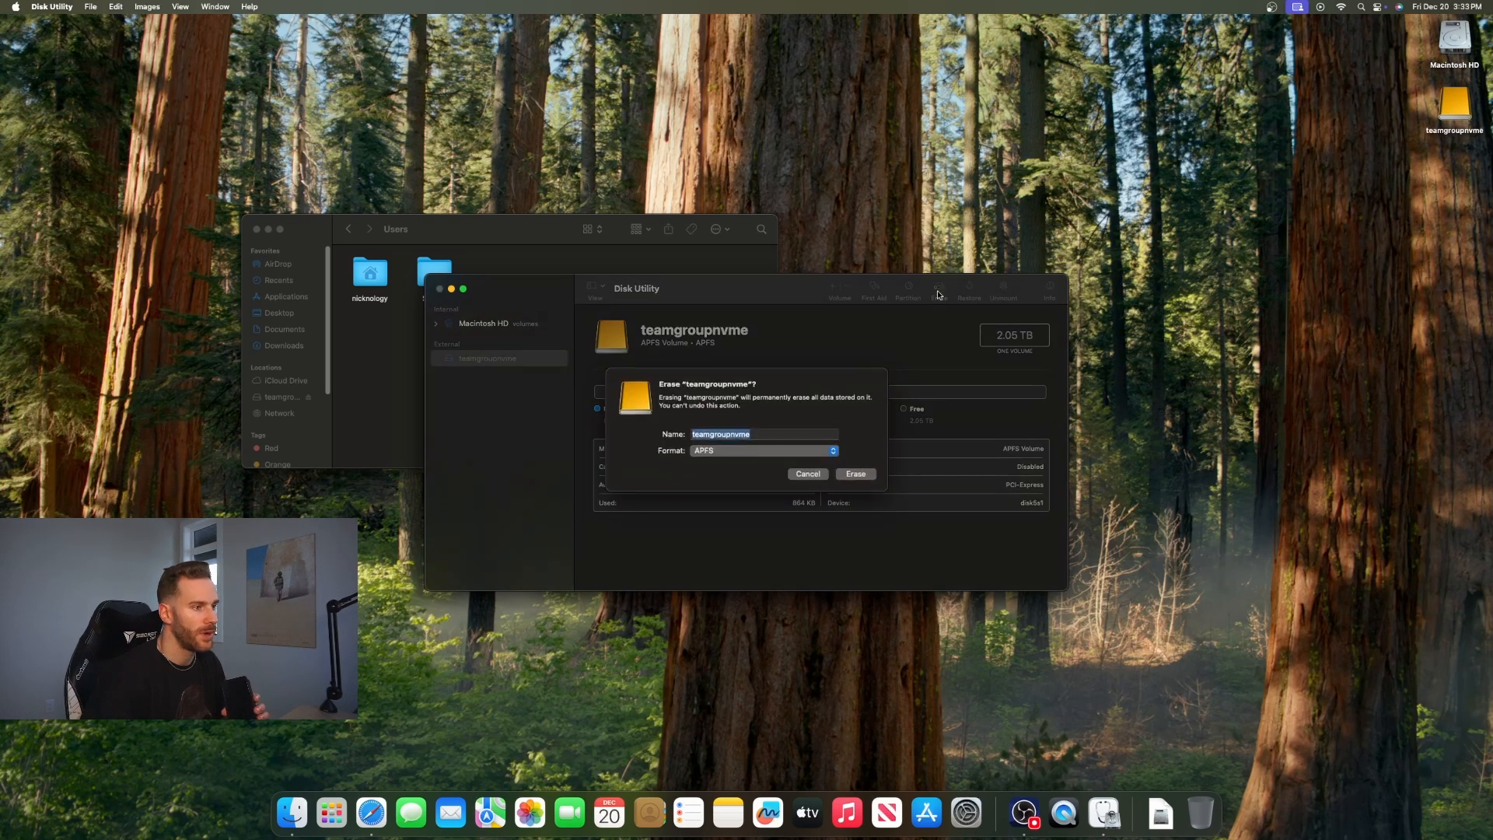
left_click(768, 436)
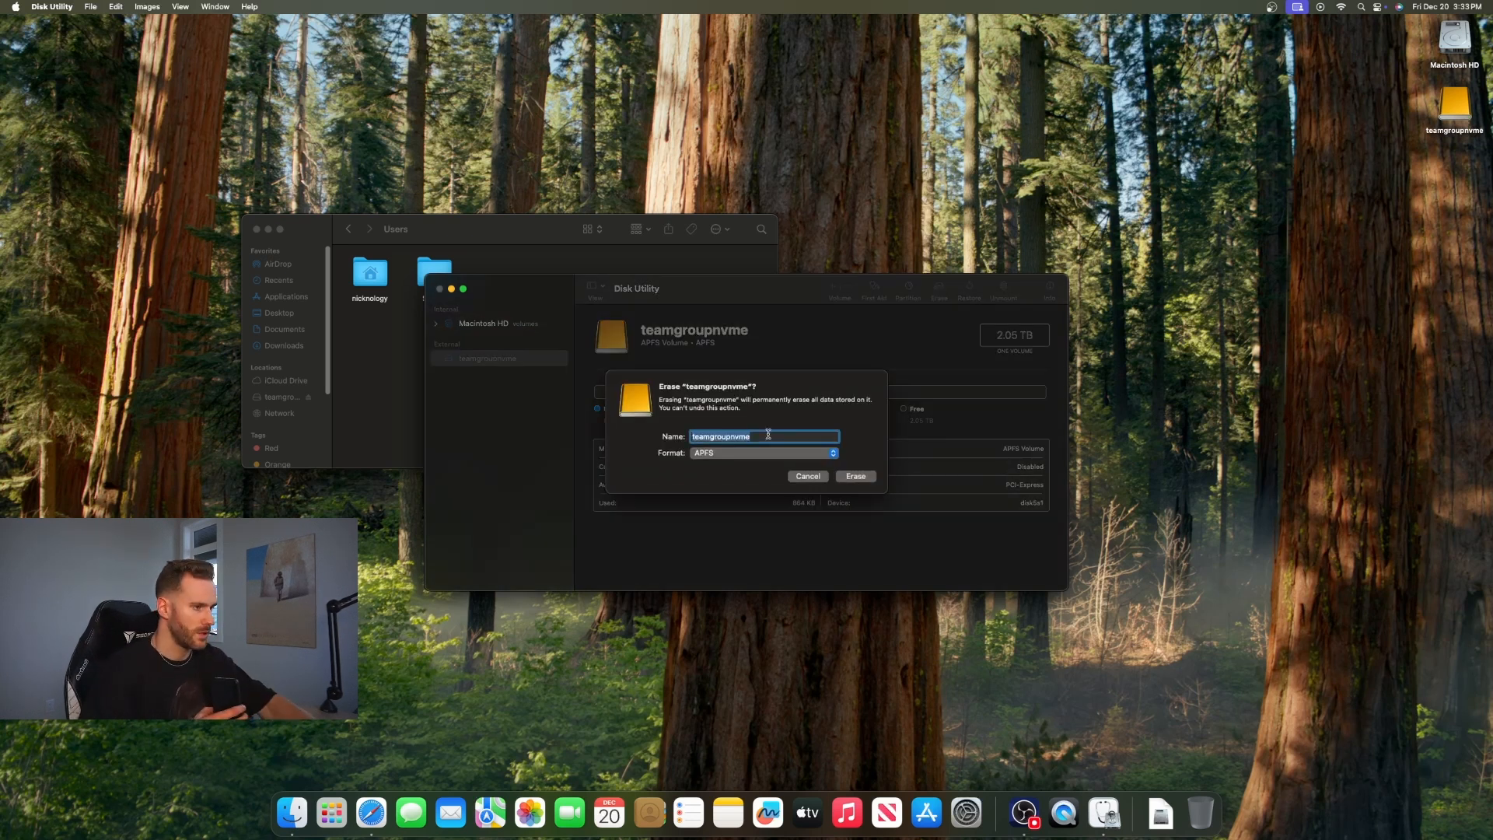
type("nicknologyMain")
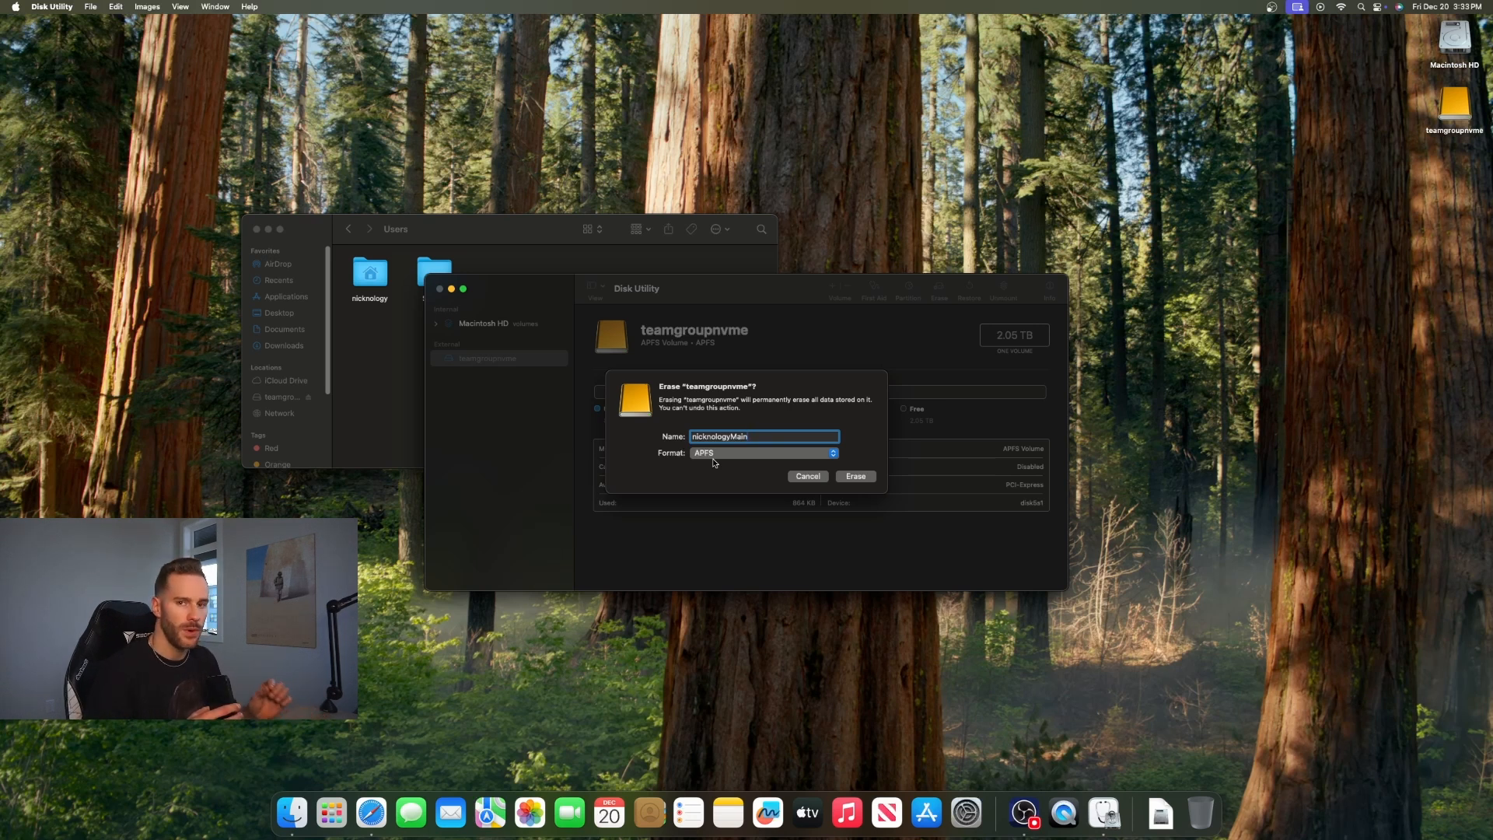
left_click(855, 475)
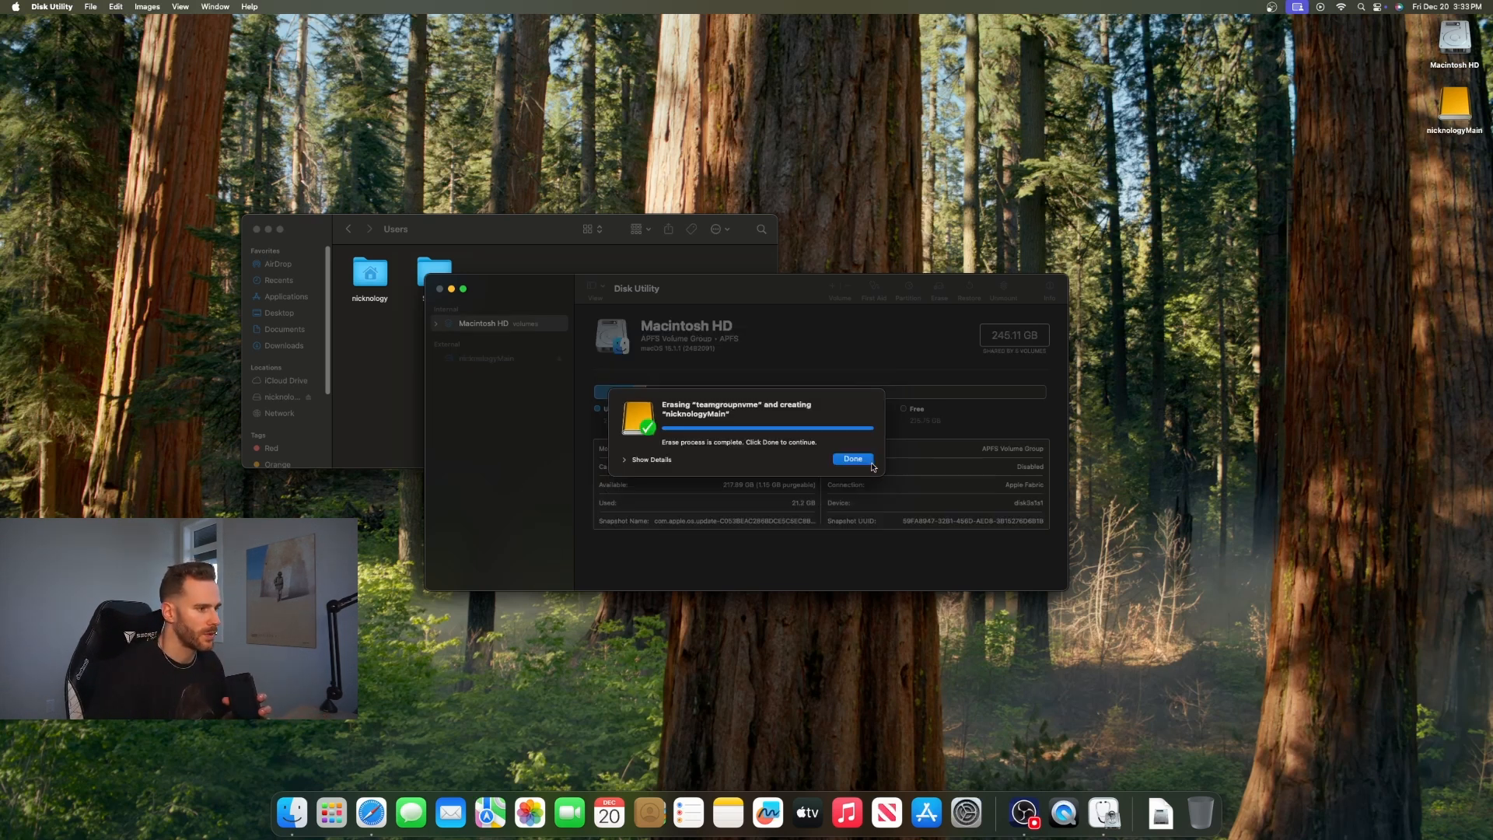
left_click(852, 457)
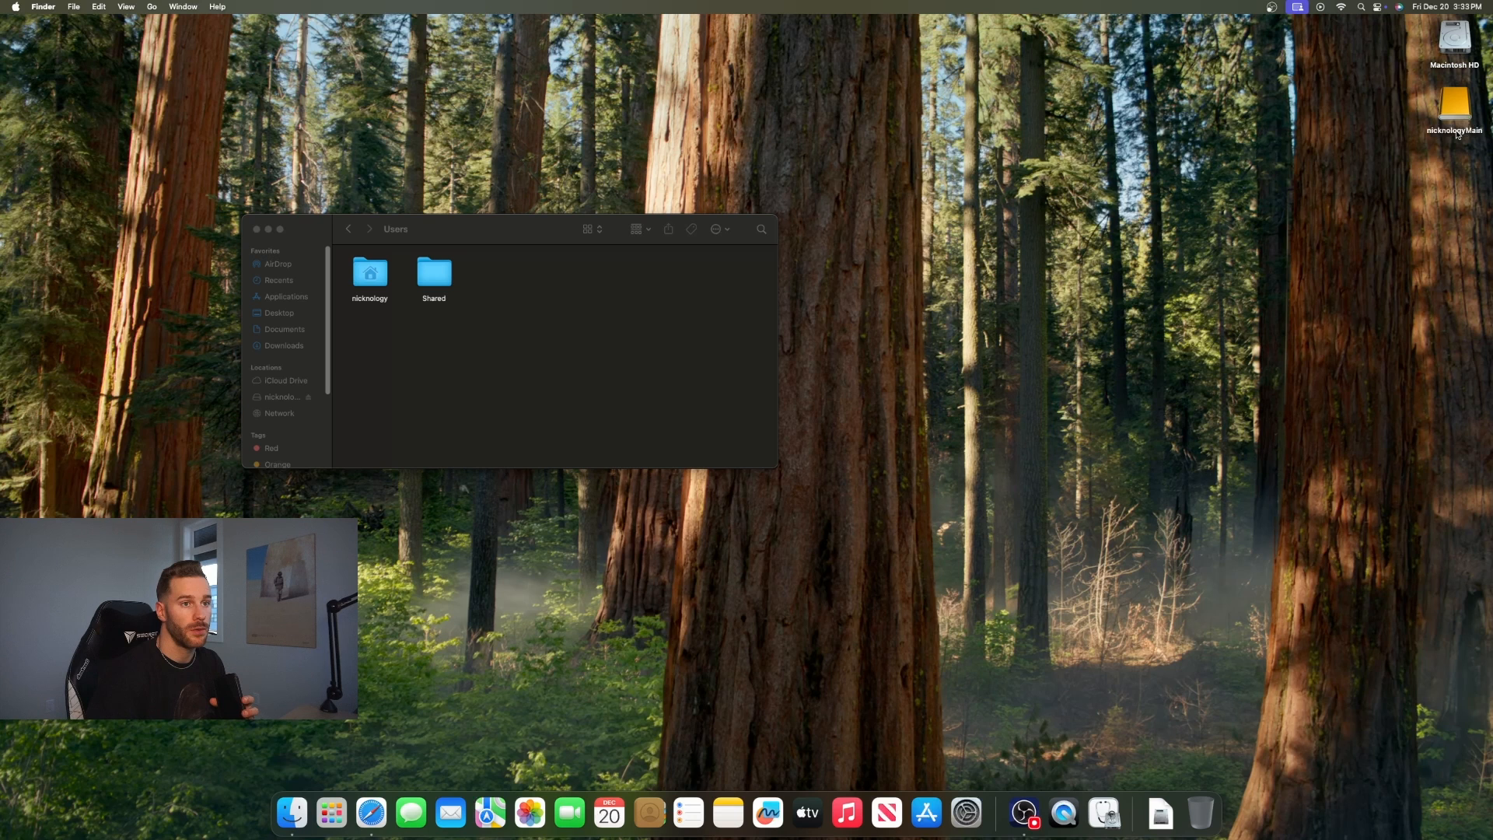
Copy the nicknology home folder onto nicknologyMain, authorizing with the password, and return to Macintosh HD.
double_click(1454, 106)
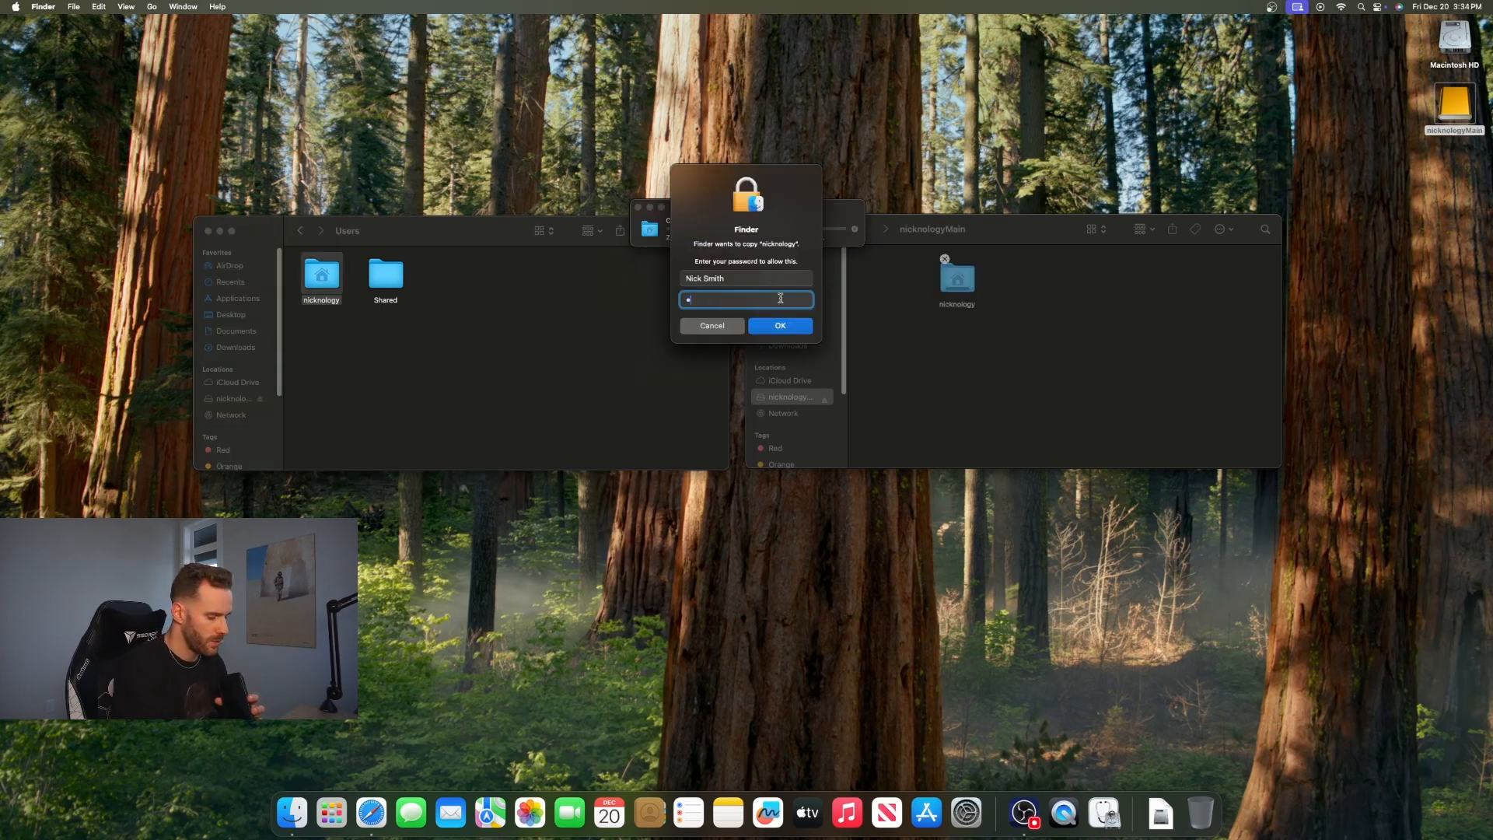
left_click(781, 326)
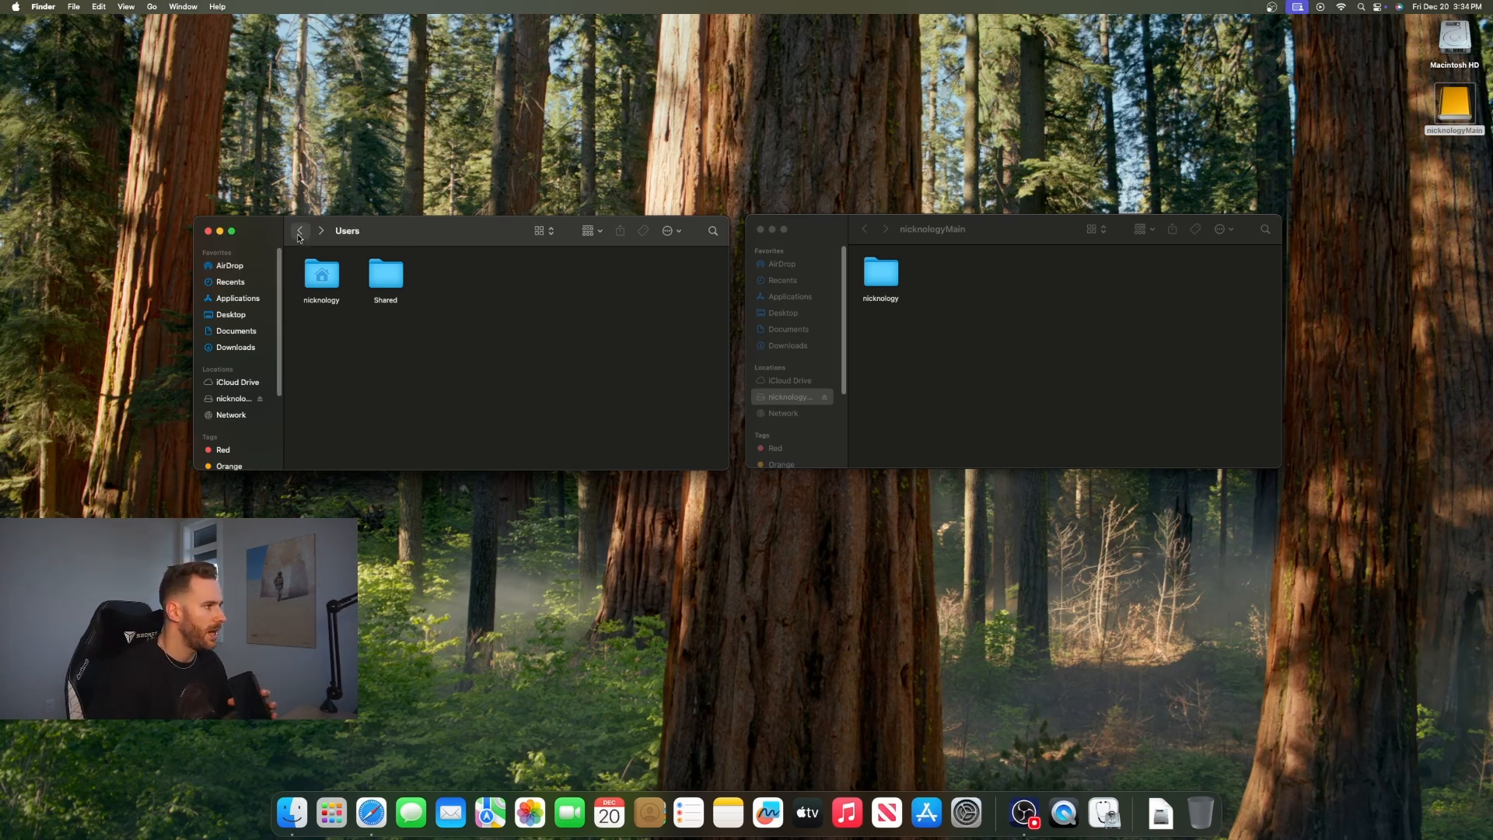
left_click(299, 230)
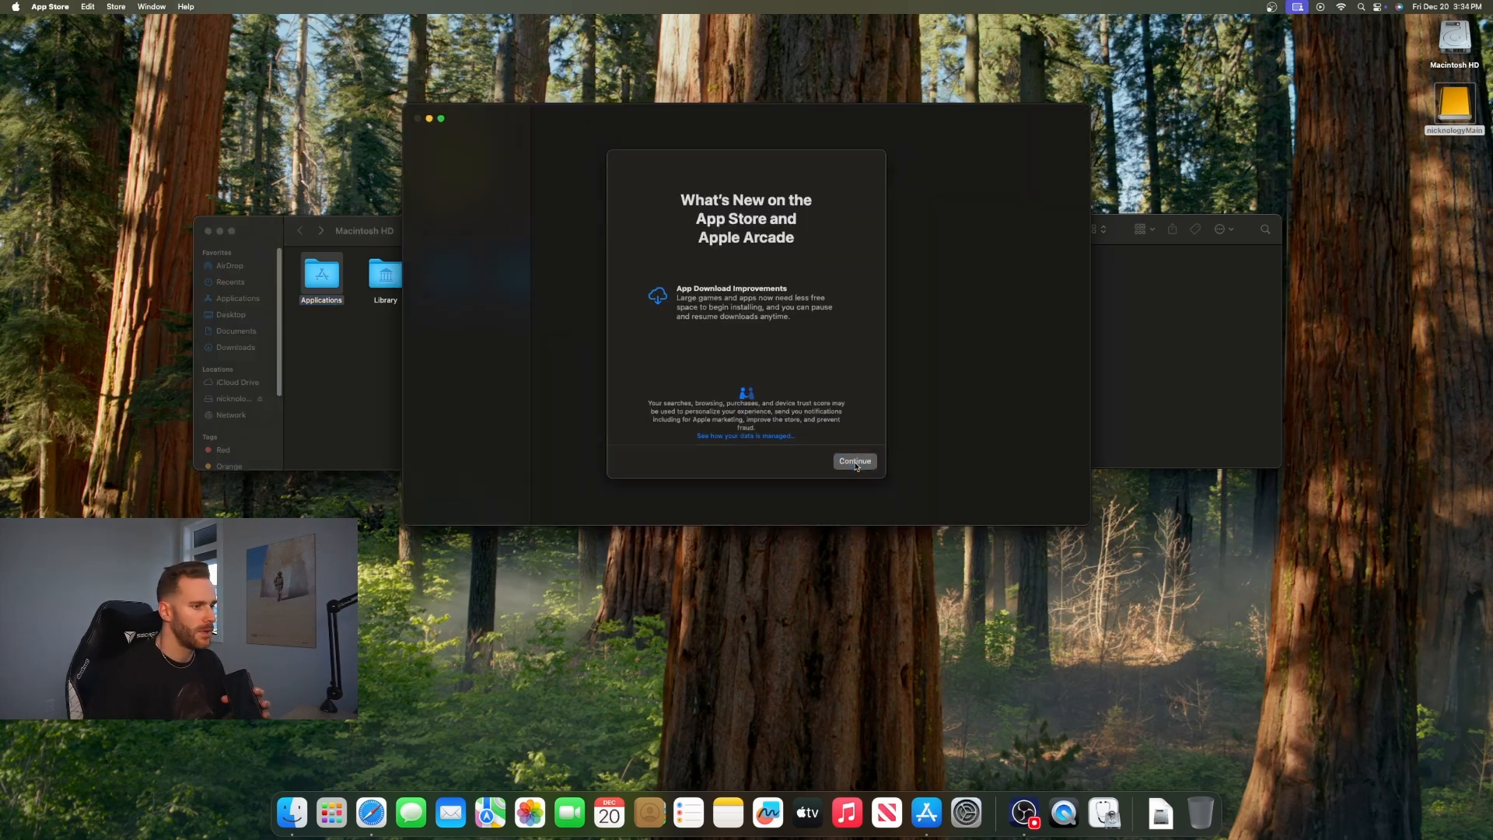
Enable 'Download and install large apps to a separate disk' in App Store Settings.
left_click(855, 460)
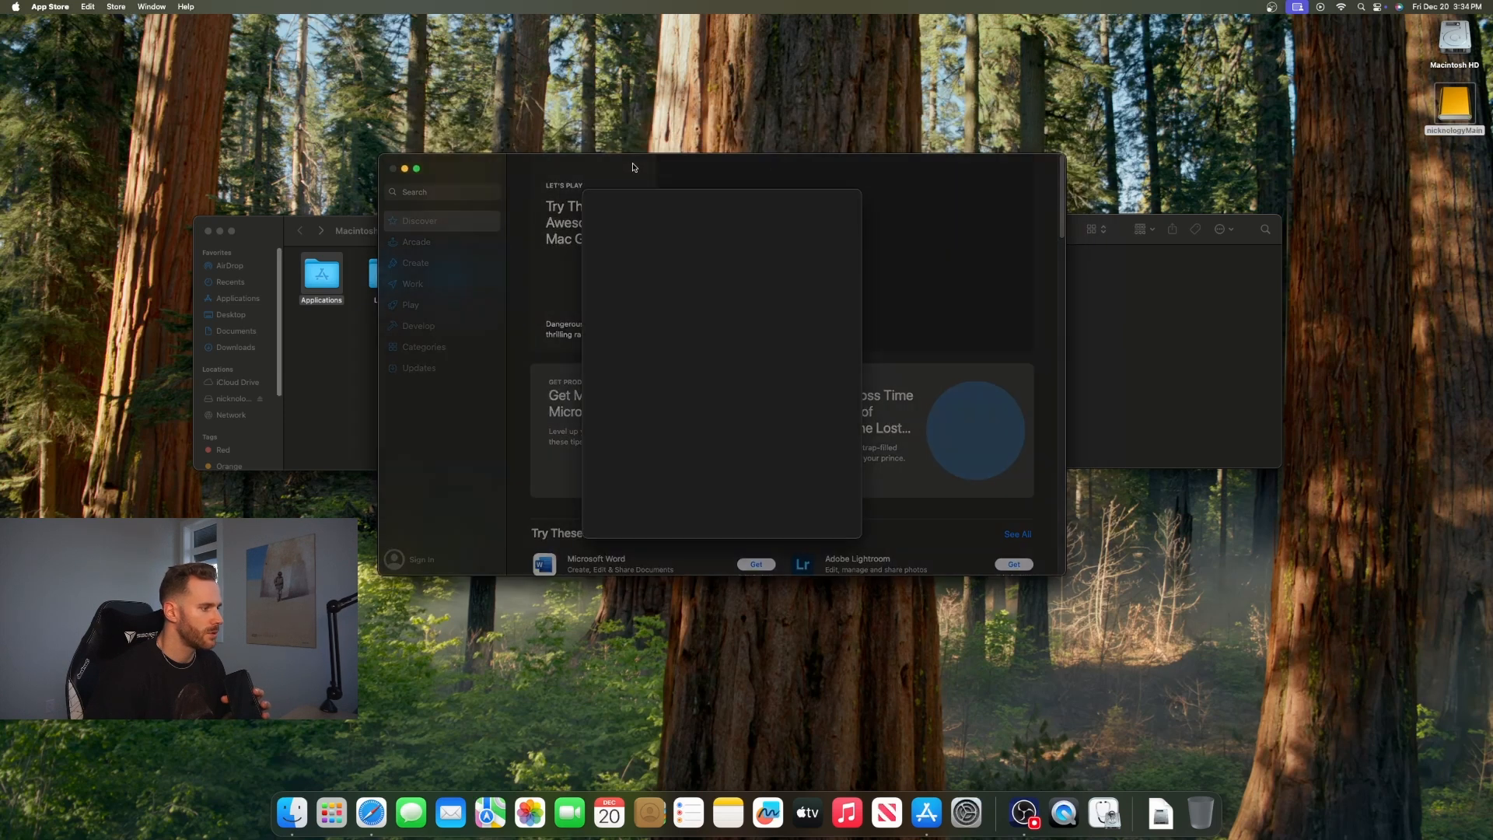
left_click(49, 6)
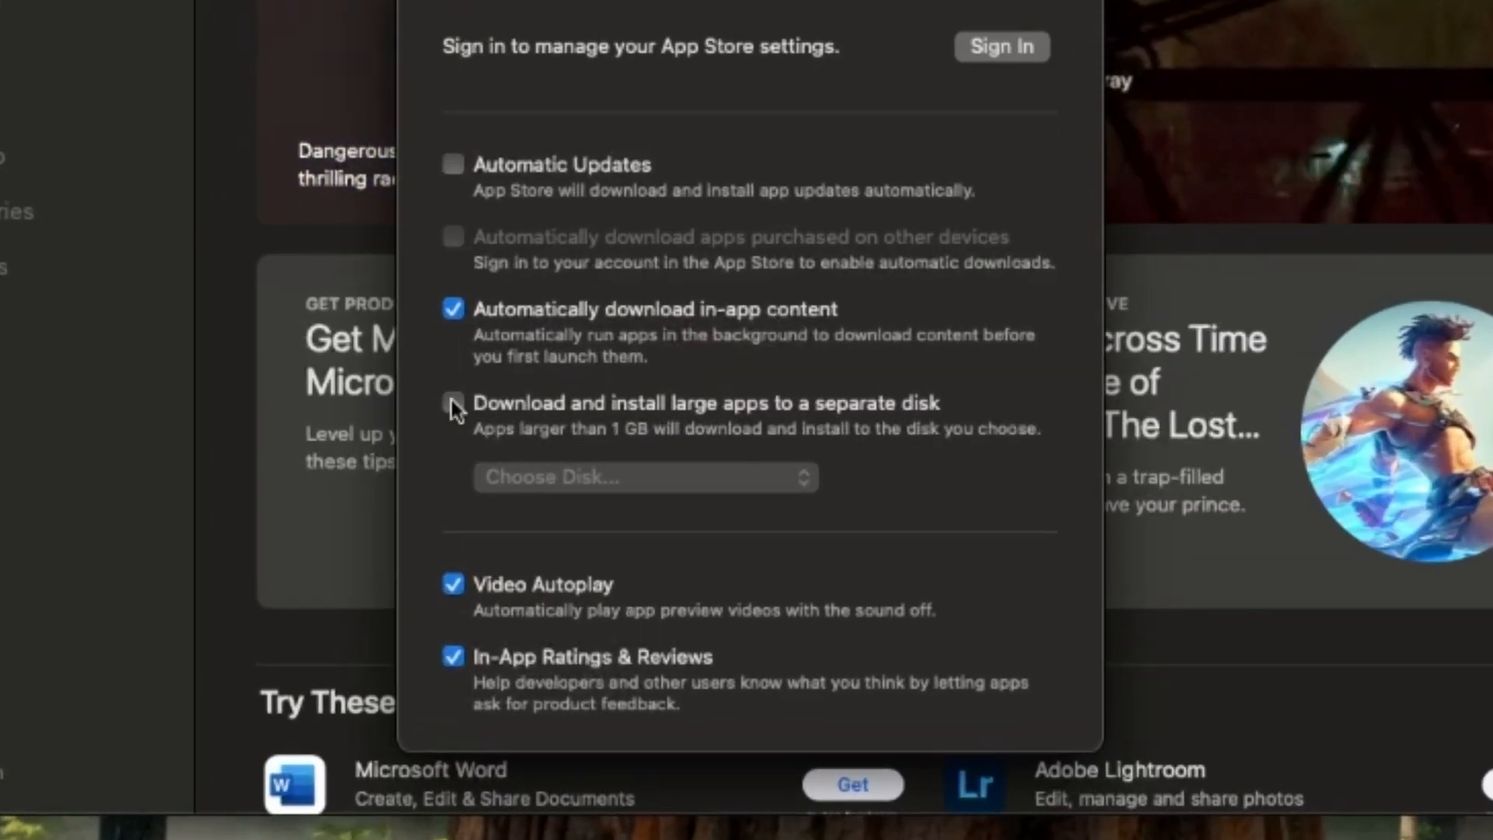
left_click(453, 405)
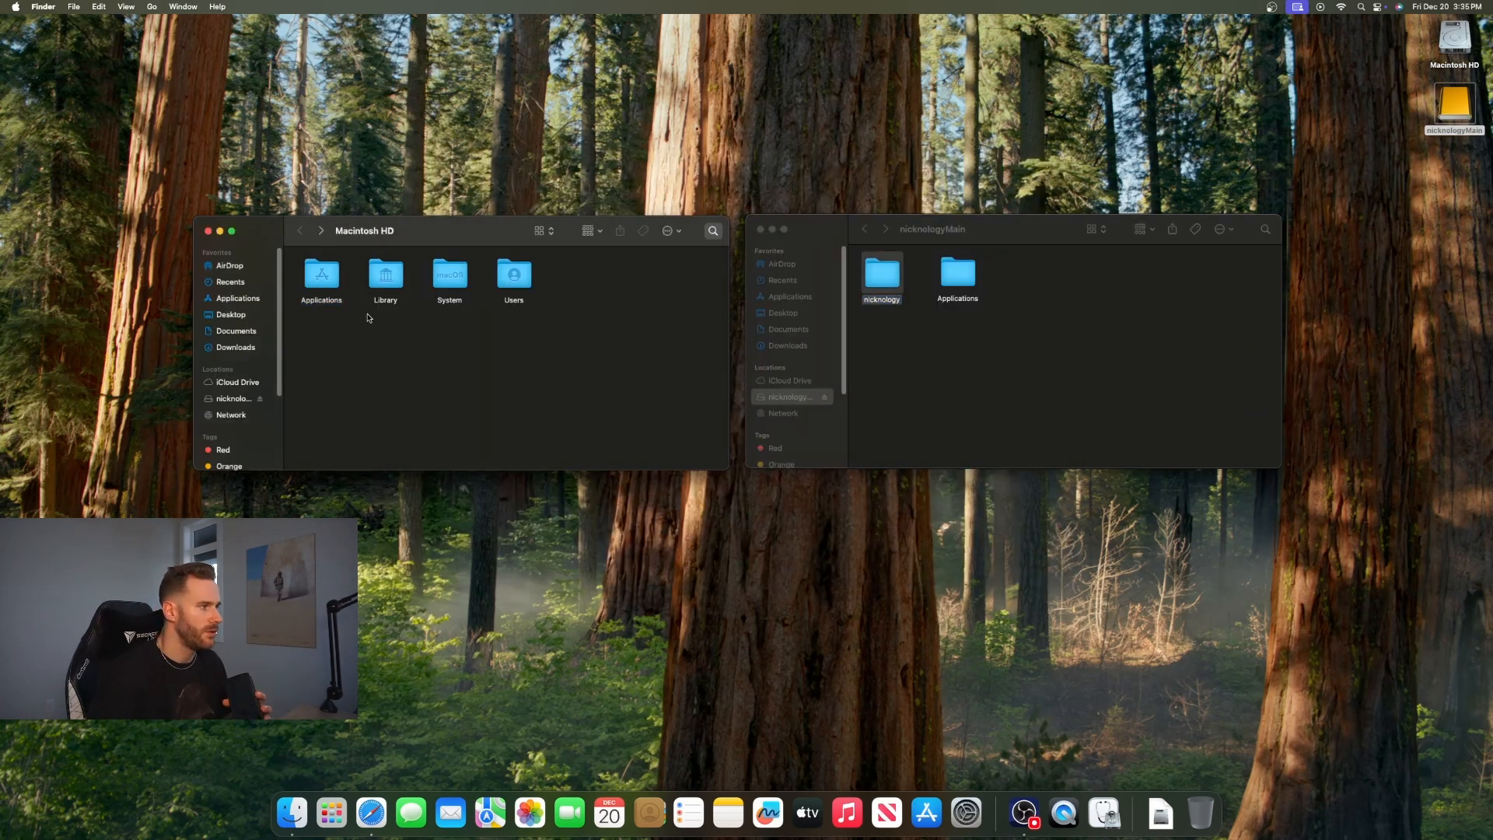
Show the Users folder on Macintosh HD beside the nicknologyMain window.
double_click(514, 277)
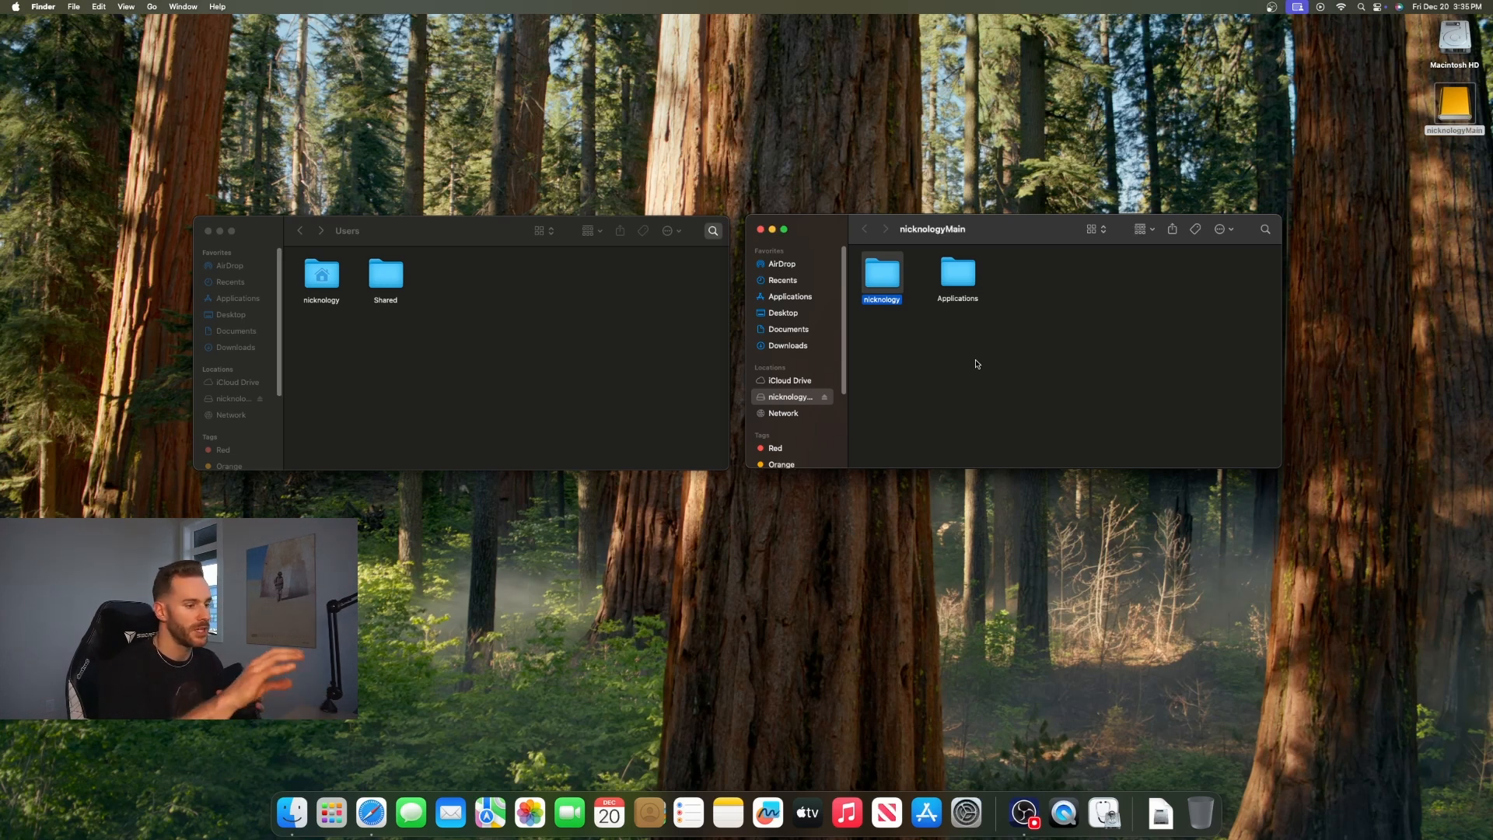
mouse_move(964, 812)
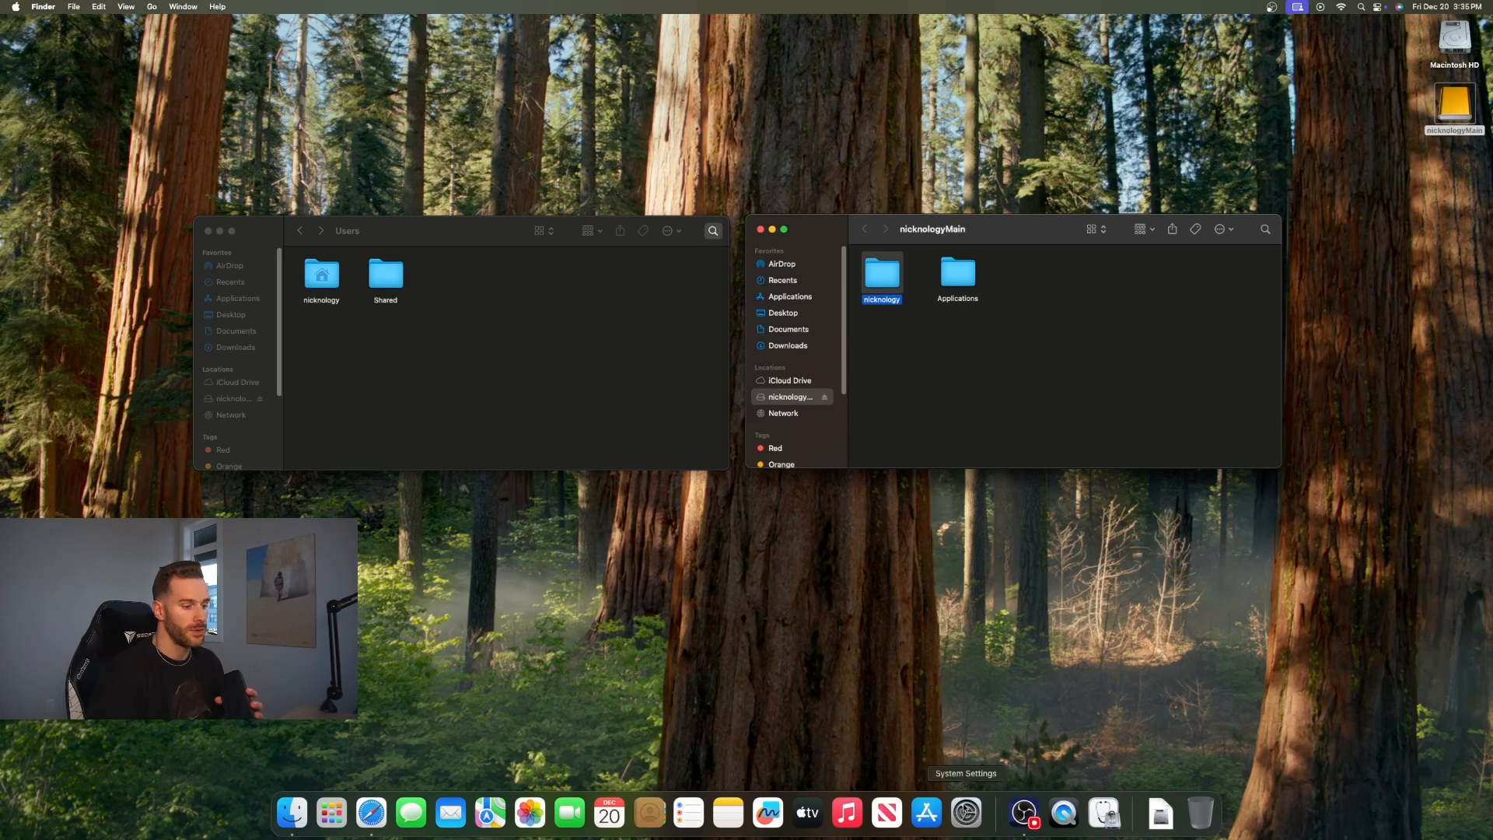
Reach the unlocked Advanced Options for the admin user in Users & Groups.
left_click(964, 812)
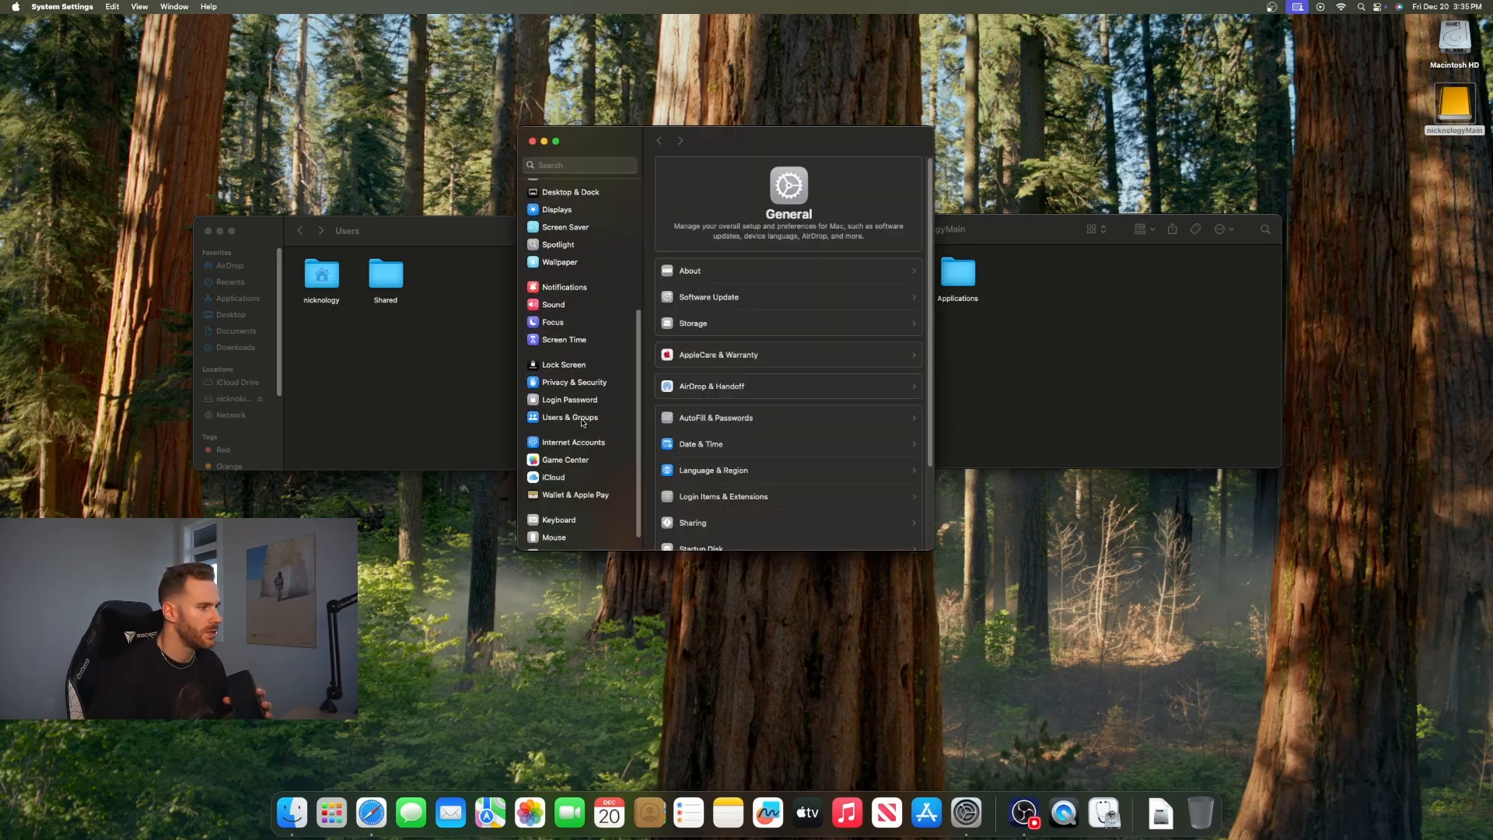
left_click(569, 416)
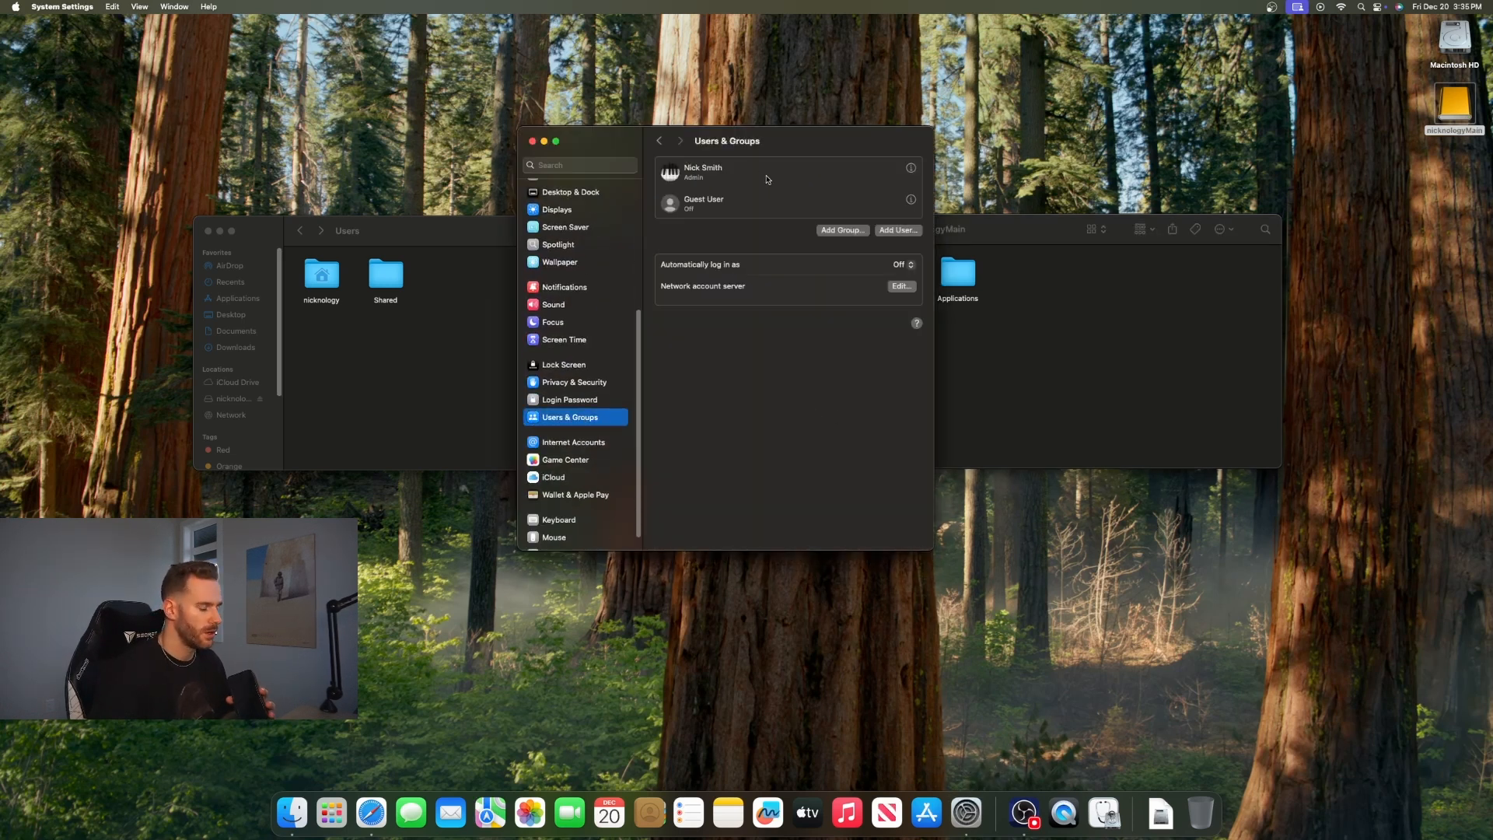
mouse_move(759, 183)
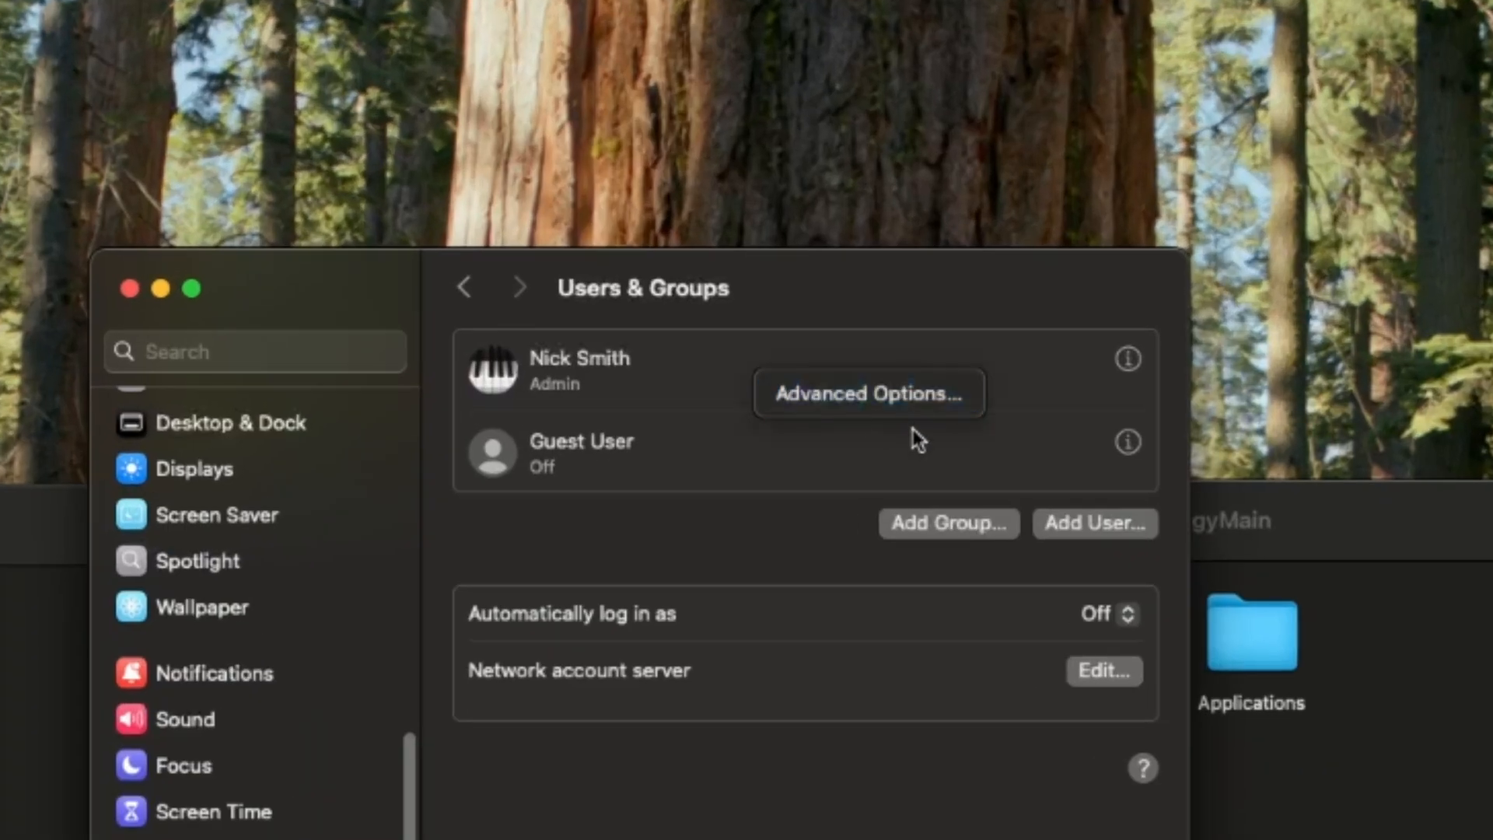
left_click(867, 393)
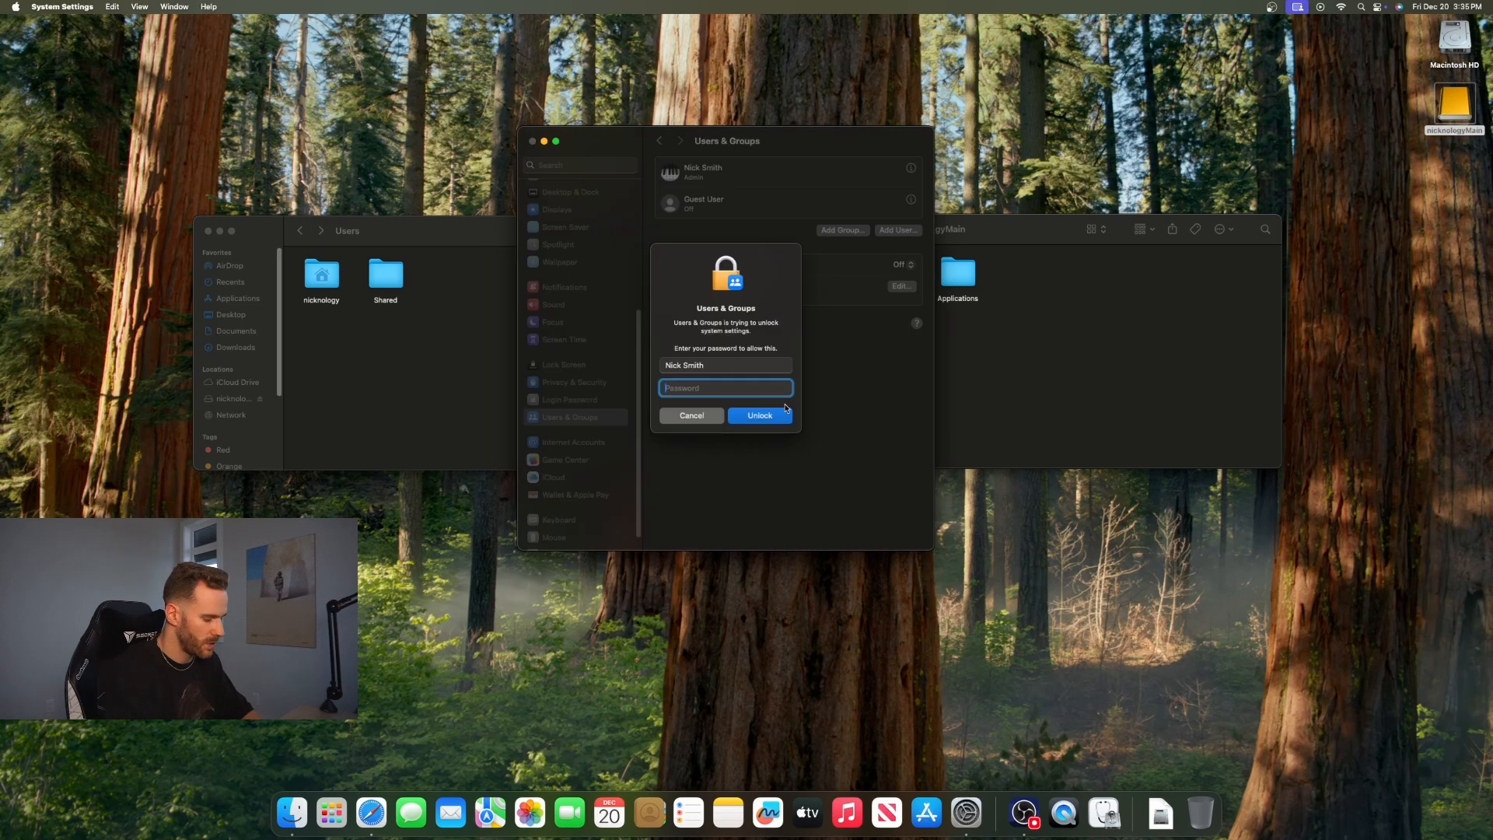
left_click(759, 415)
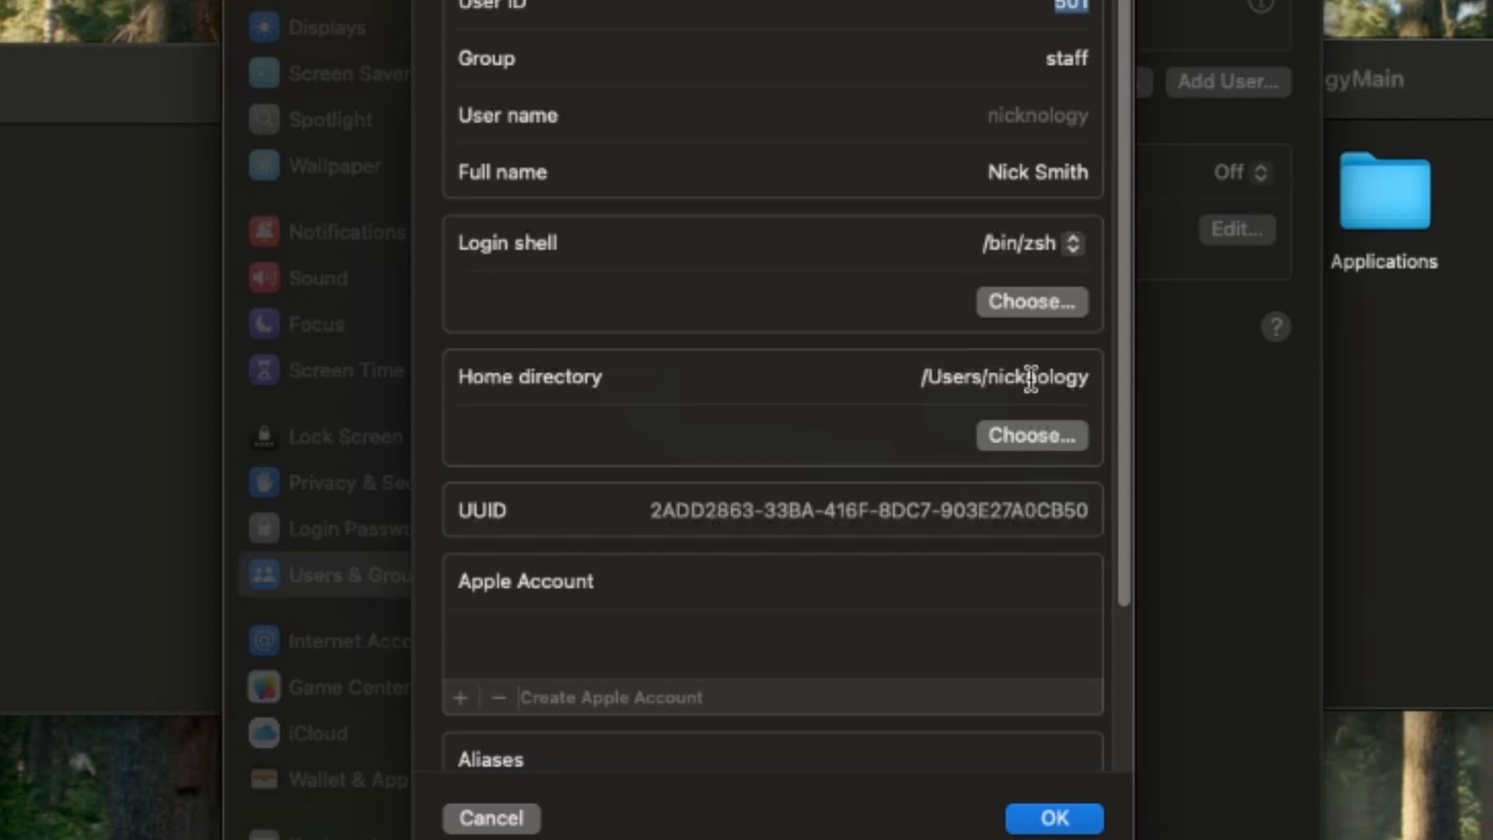
Choose the nicknology folder on nicknologyMain as the home directory.
left_click(1032, 435)
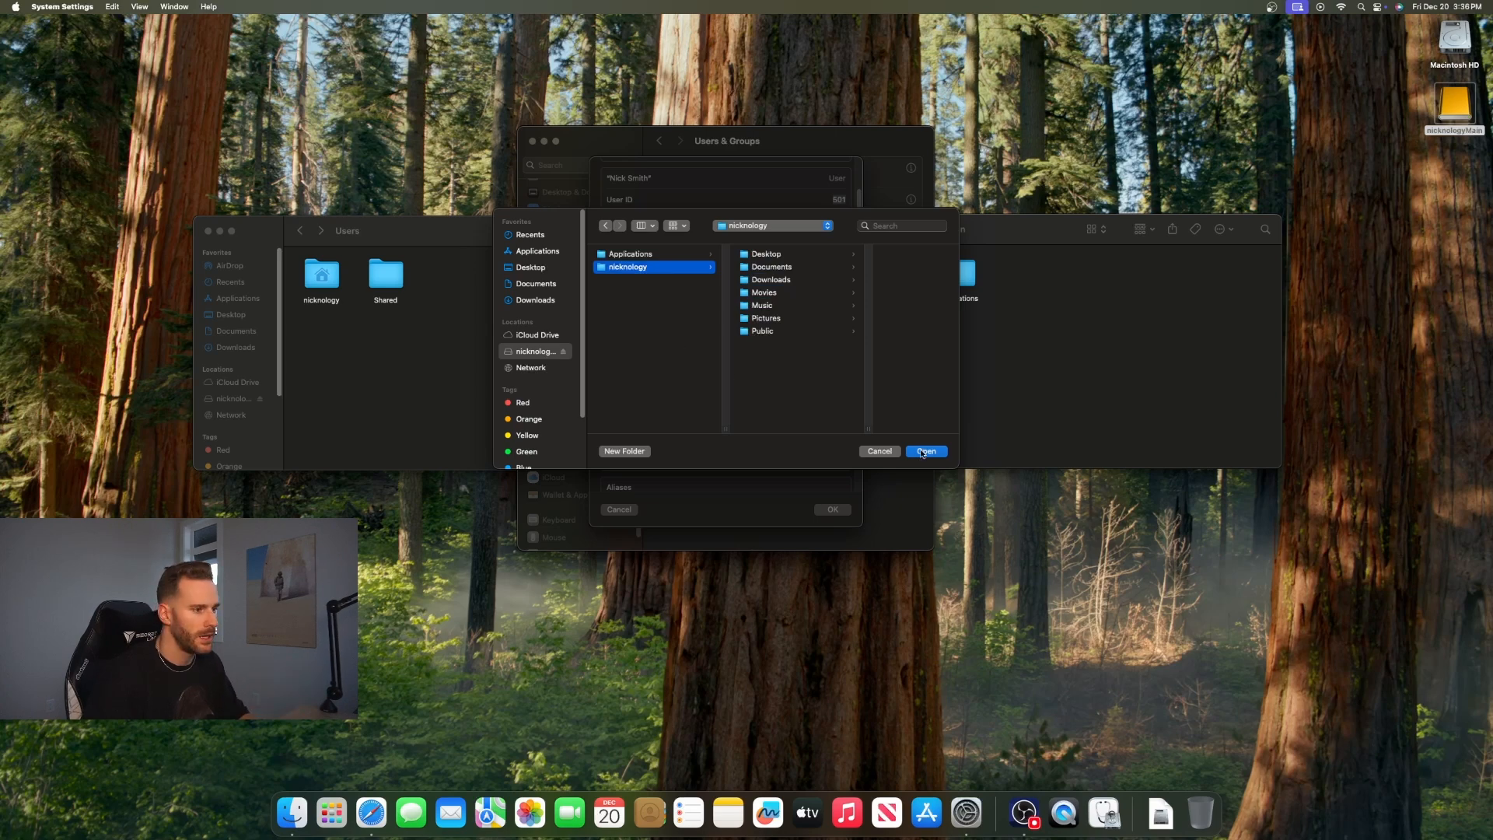
left_click(925, 451)
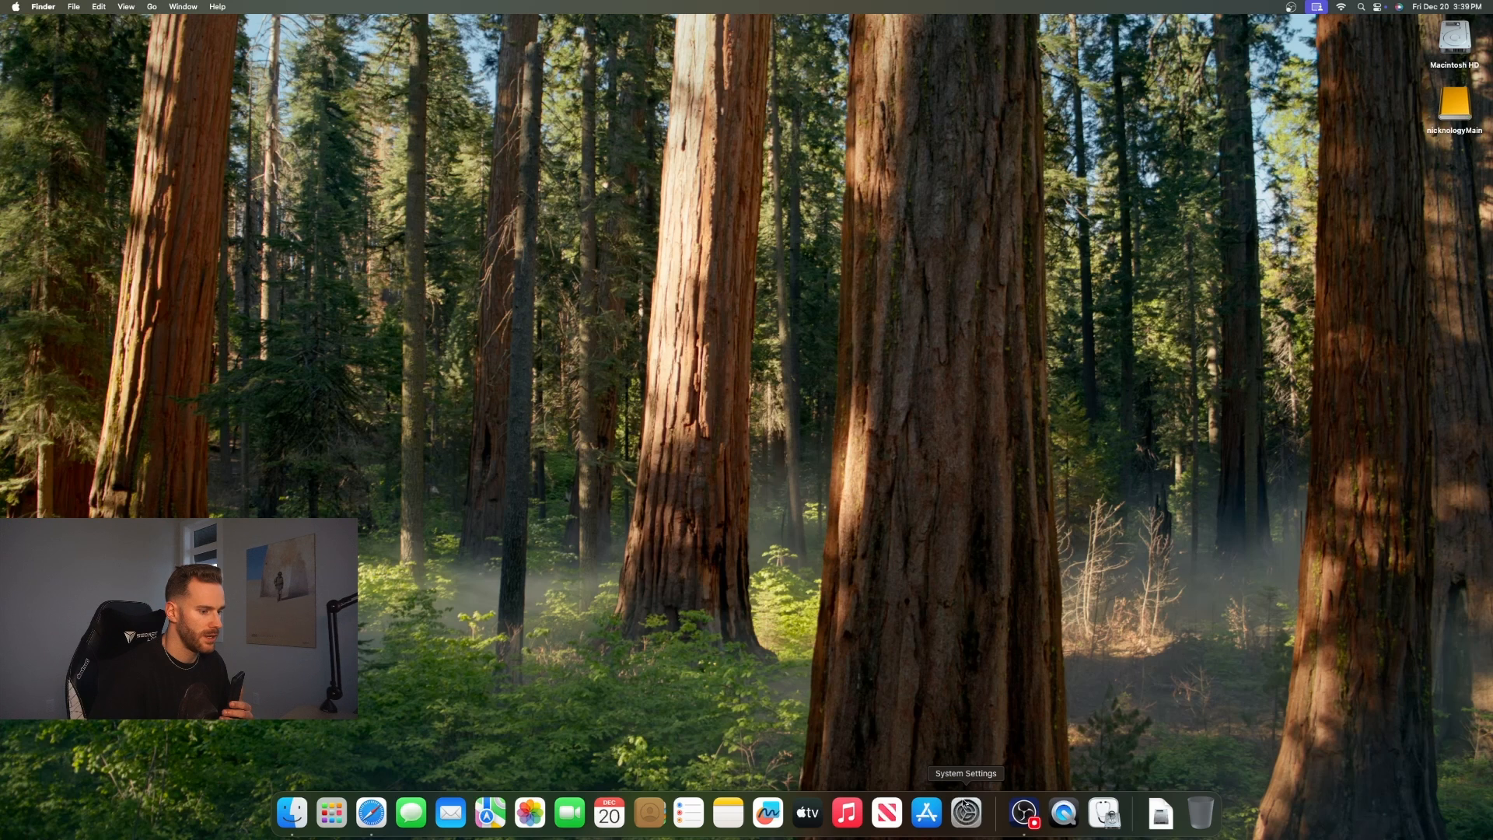
Sign in to the Apple Account in System Settings and show the Energy pane.
left_click(965, 811)
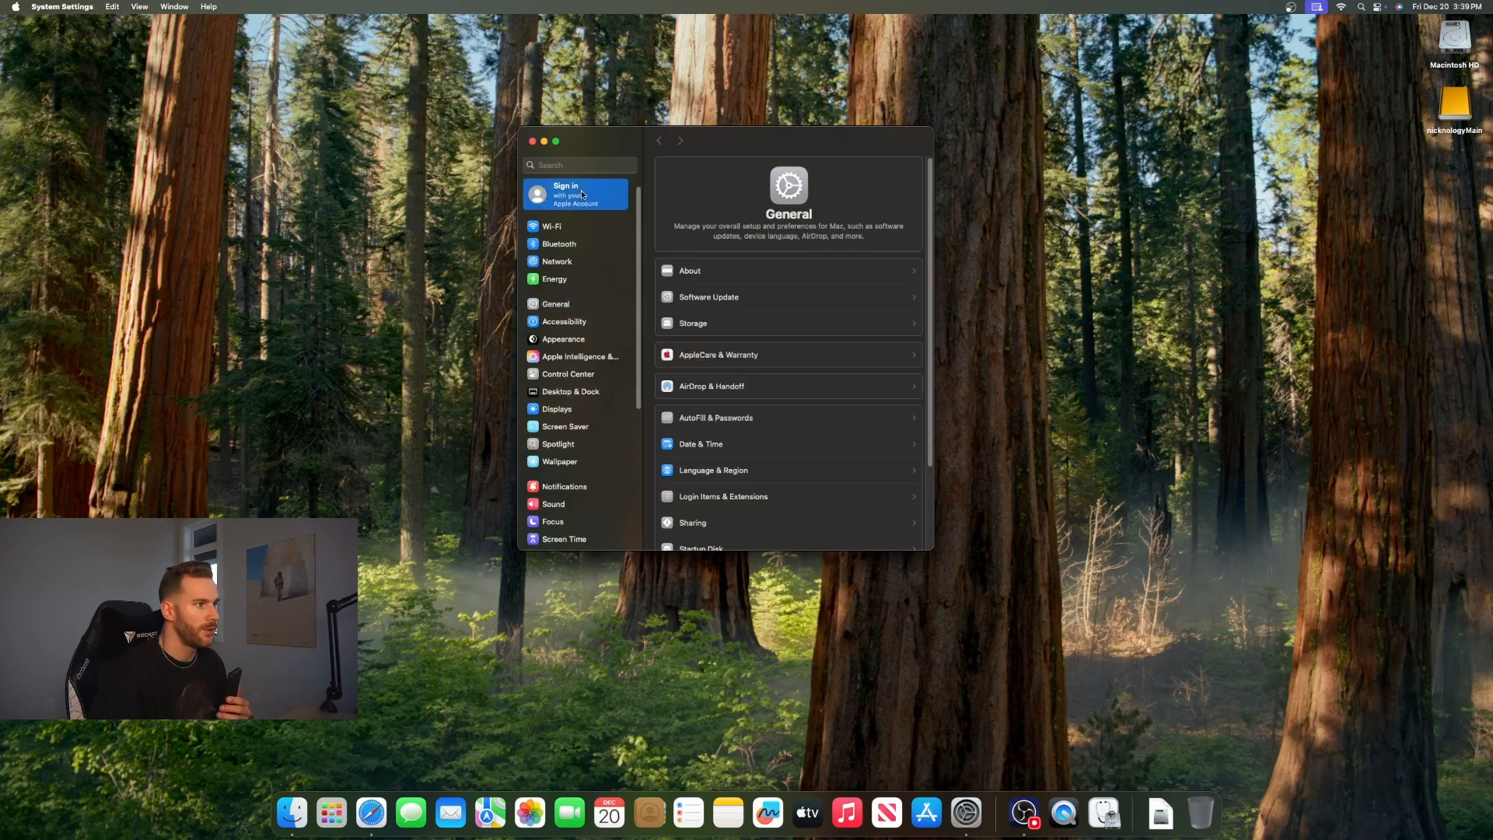
left_click(576, 192)
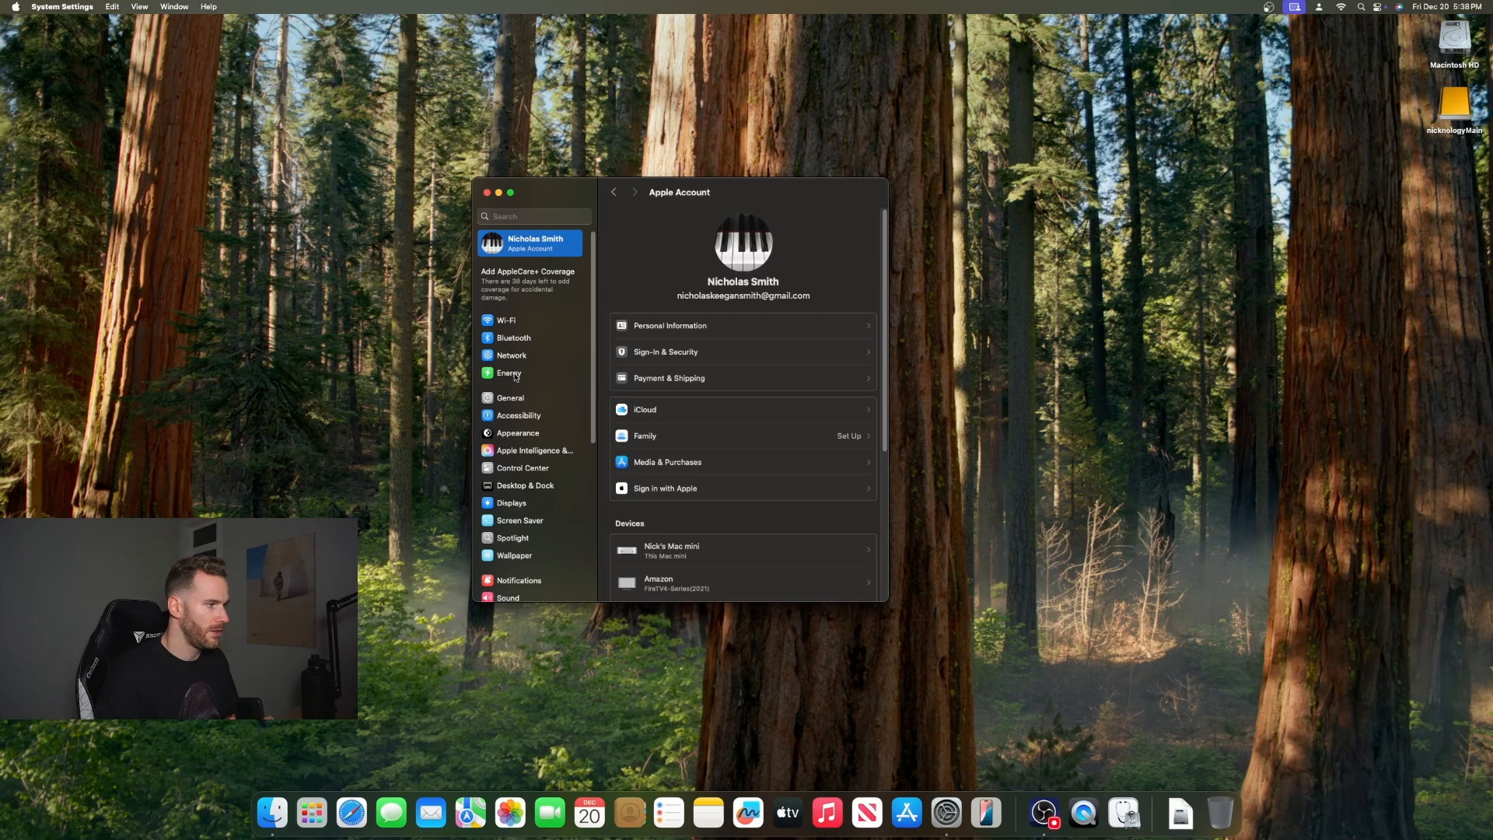
left_click(508, 373)
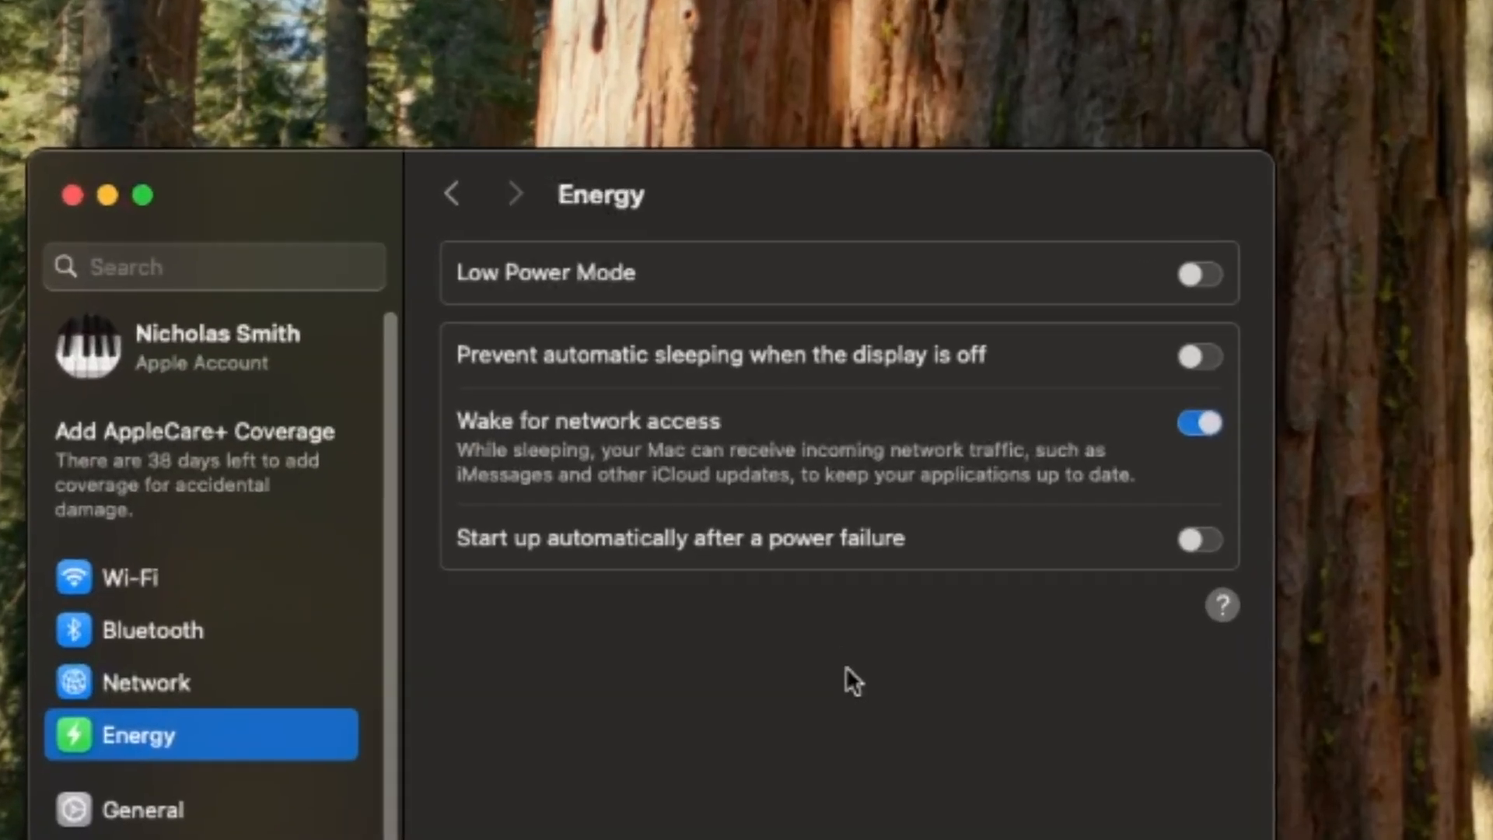